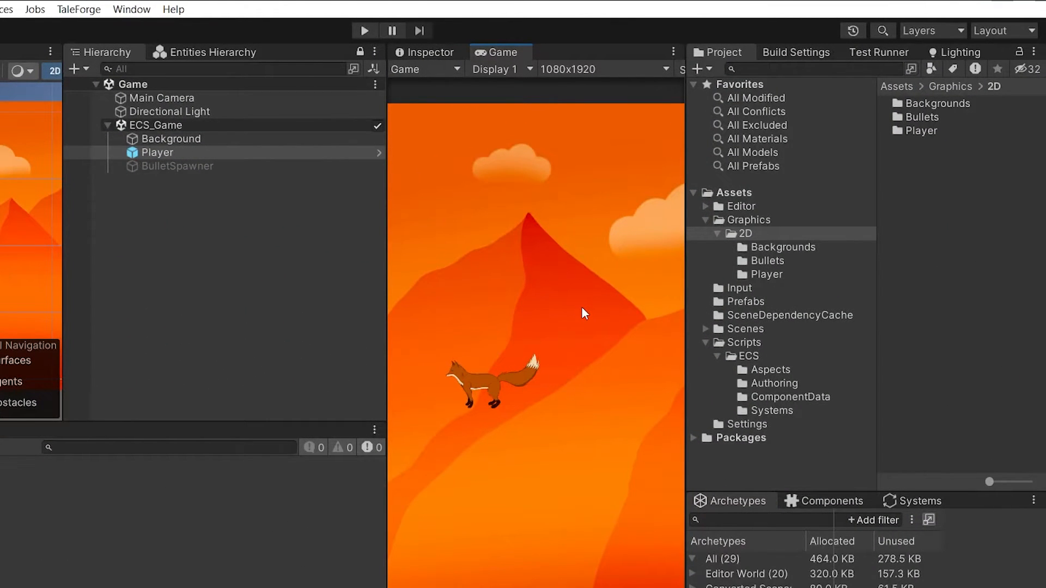
- Run the game in play mode to watch the fox sprite, then stop playback
left_click(365, 30)
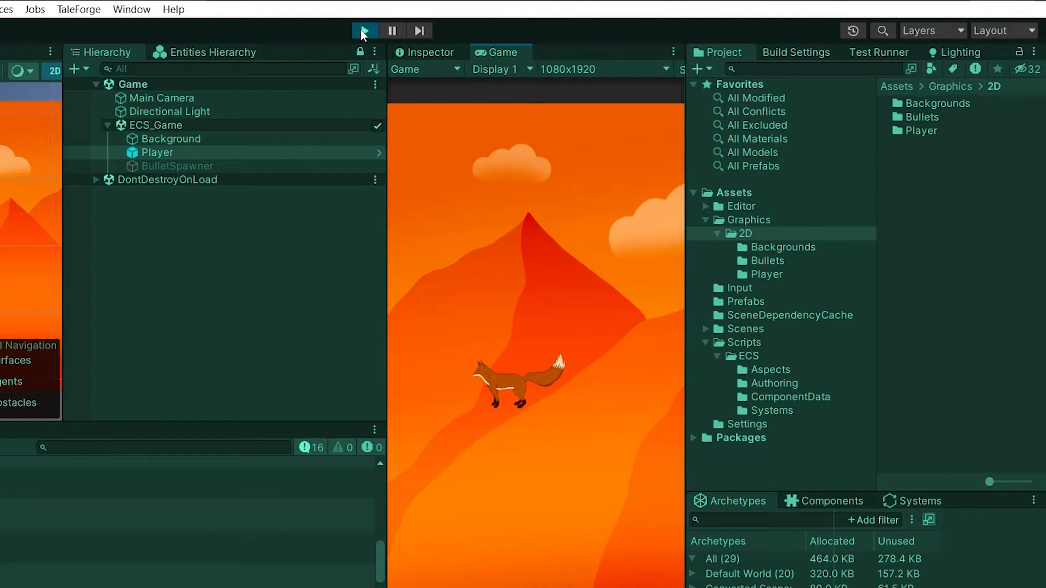
left_click(364, 30)
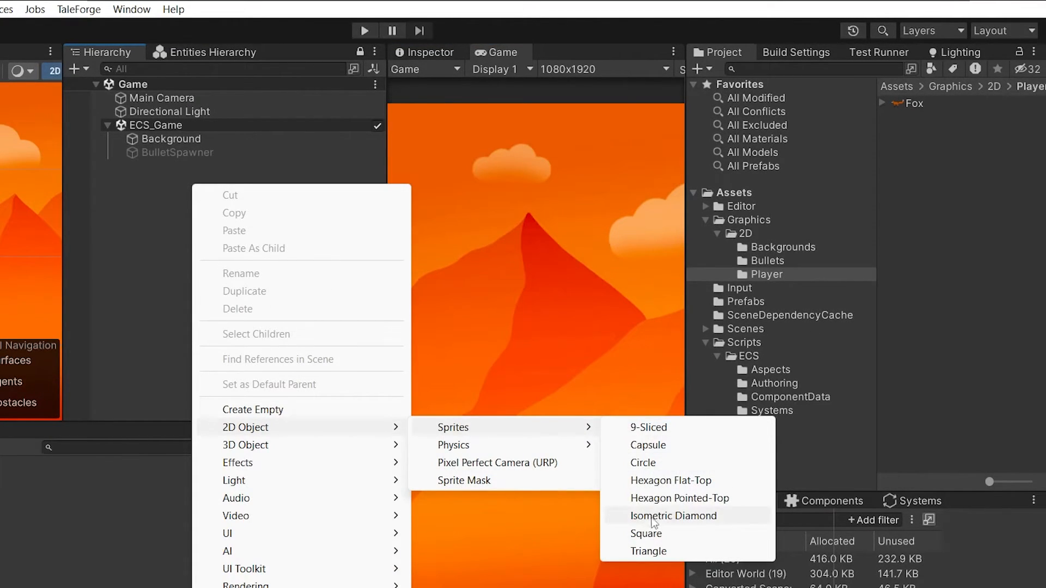
- Create a square sprite named Player showing the Fox image, nested under ECS_Game
left_click(673, 516)
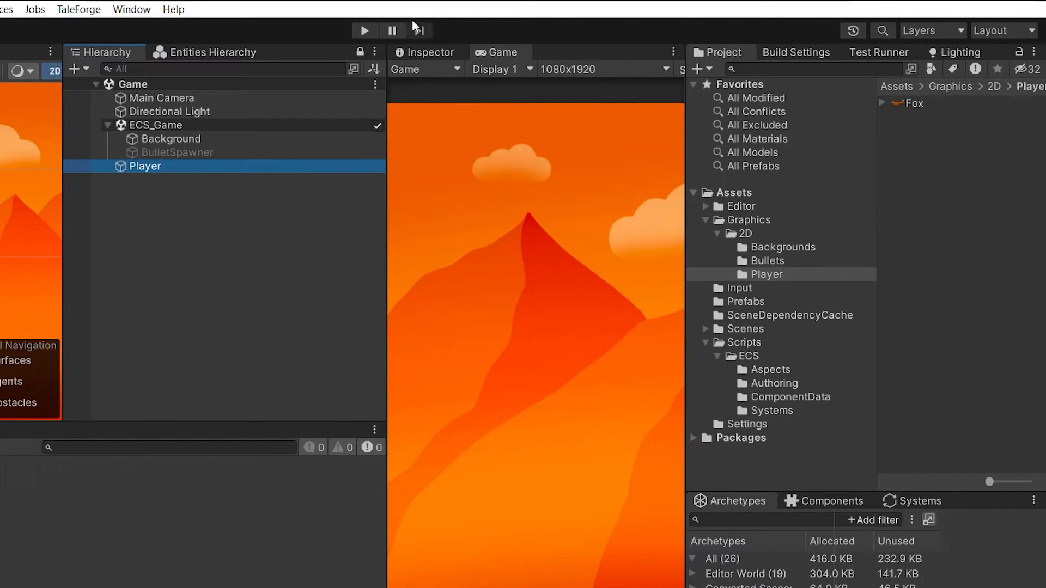
left_click(428, 53)
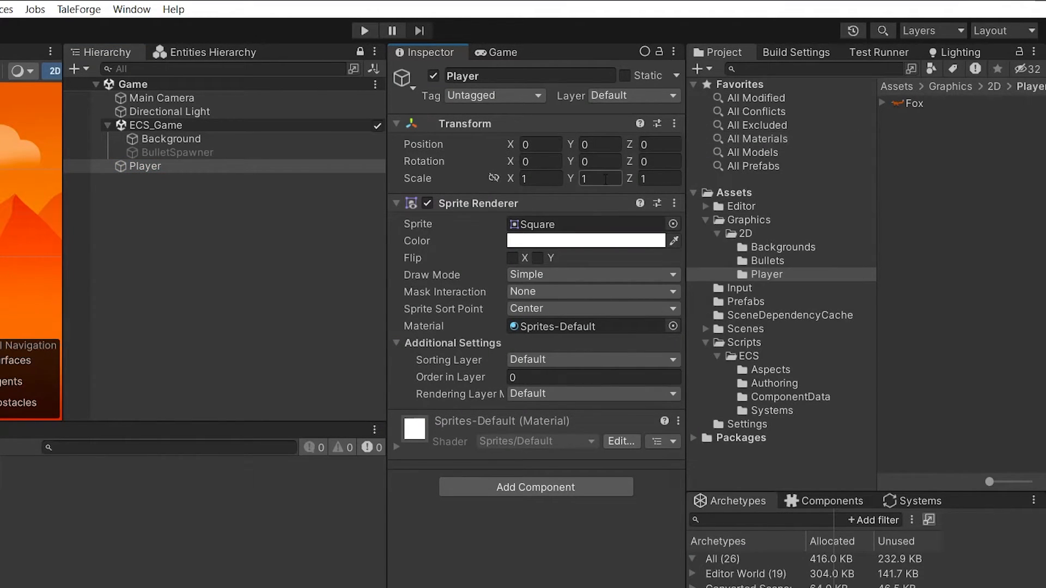
type("-9.97")
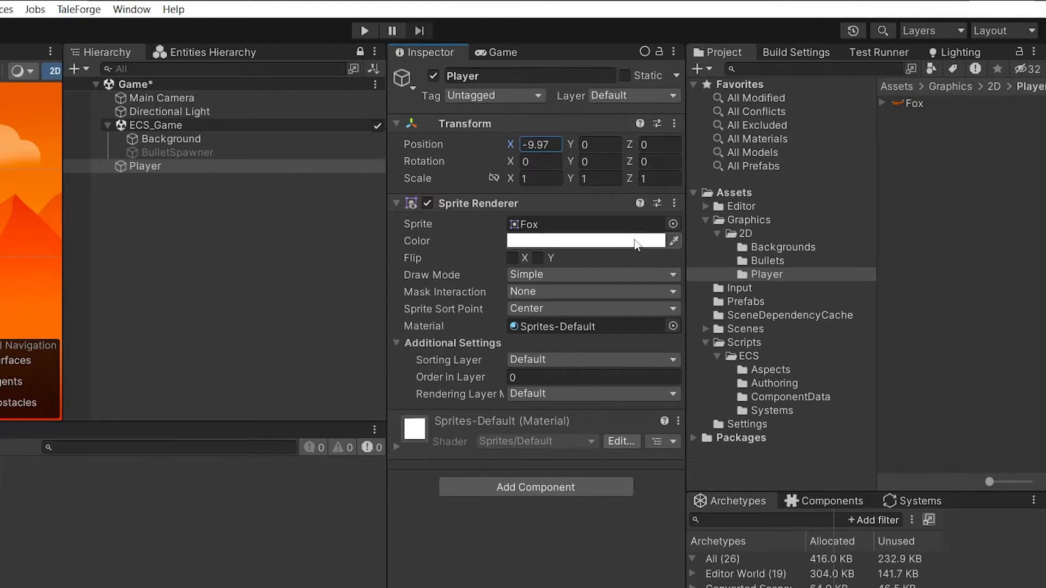
left_click(499, 52)
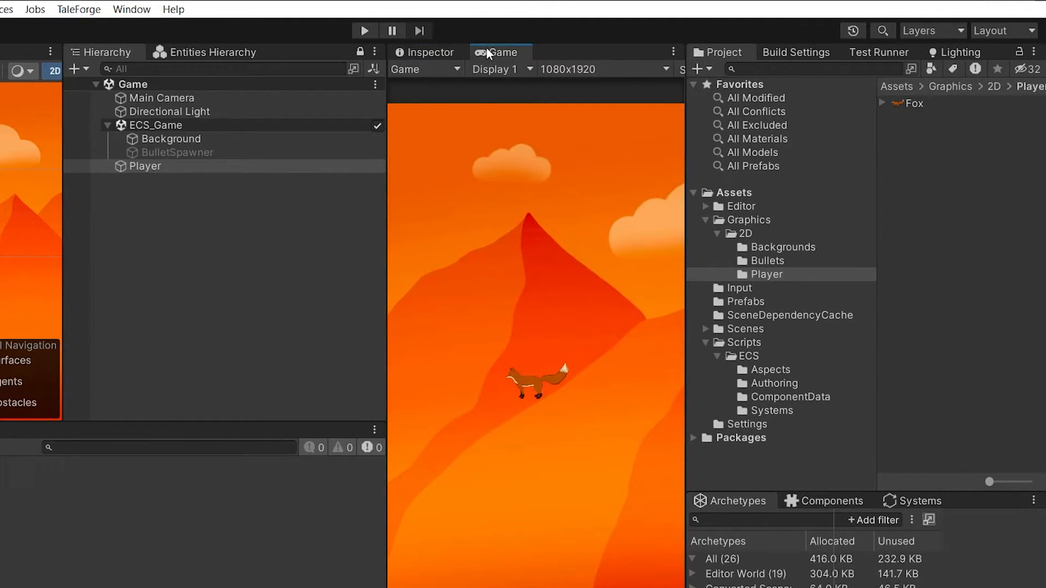
left_click(140, 166)
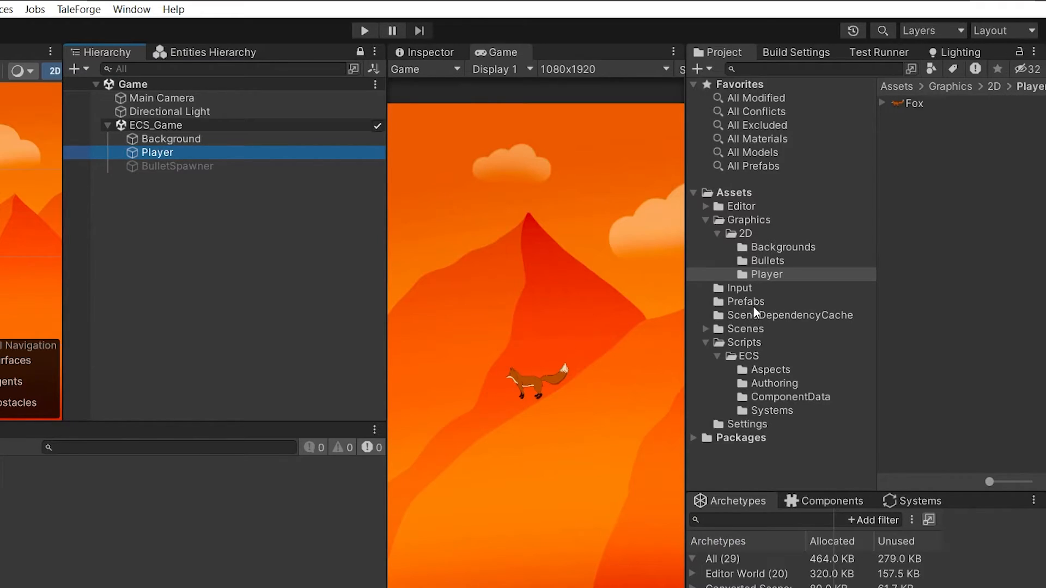
left_click(743, 301)
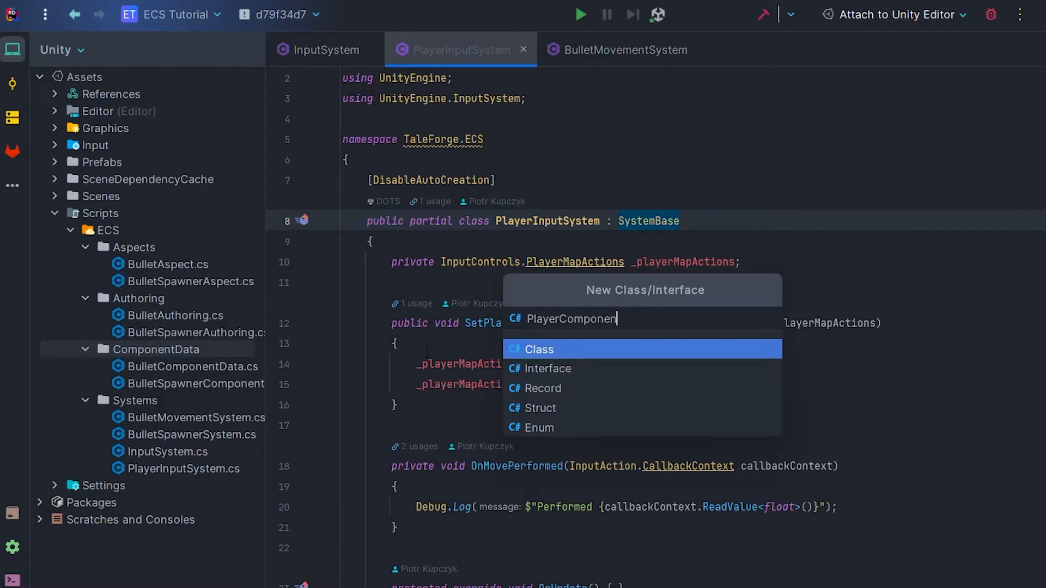
- Create struct PlayerComponentData with 'public float Speed;' and a PlayerMovementComponentData struct
left_click(538, 349)
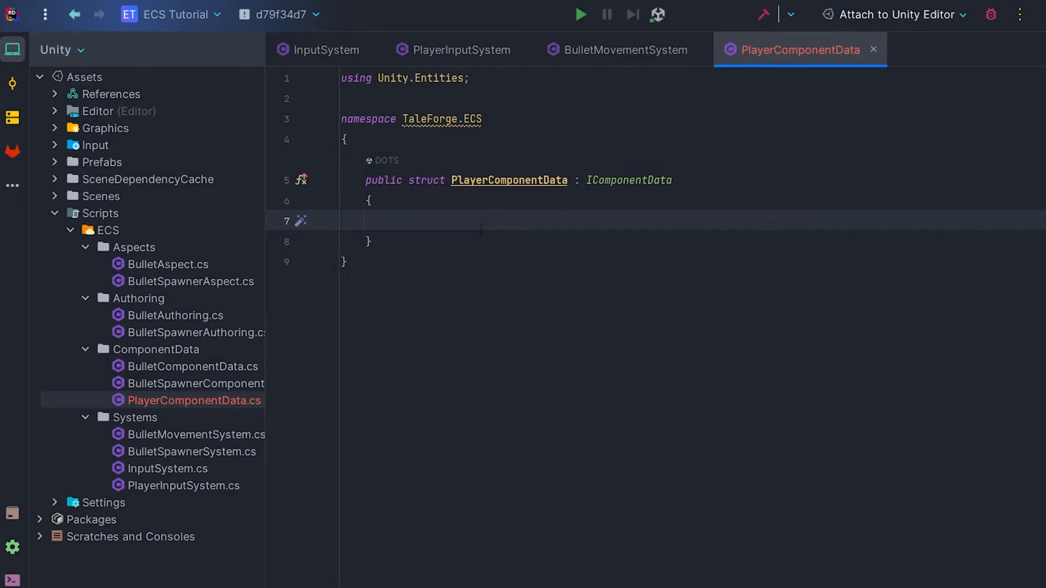
type("public float Speed;")
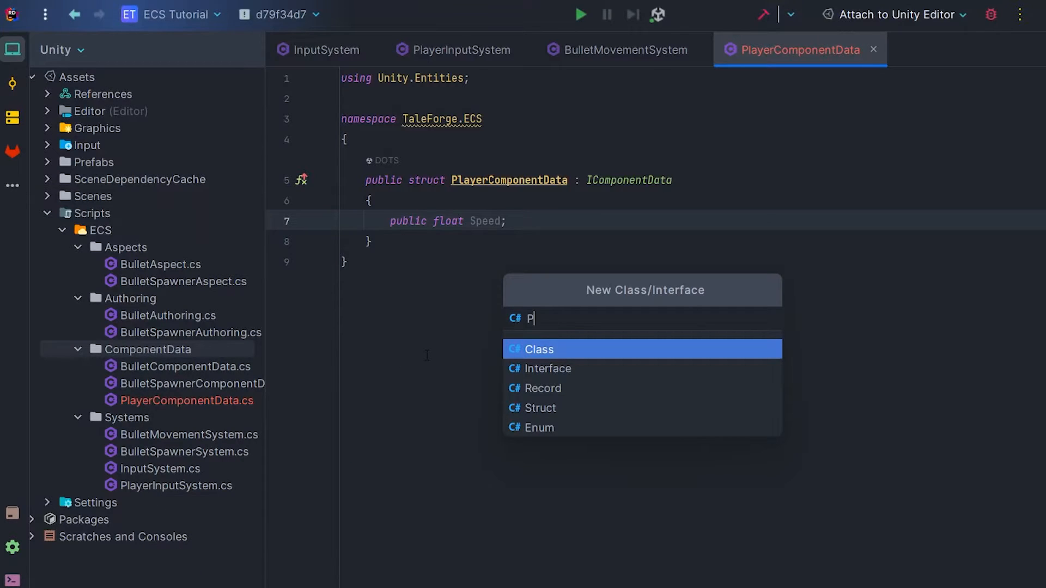
type("layerMovementC")
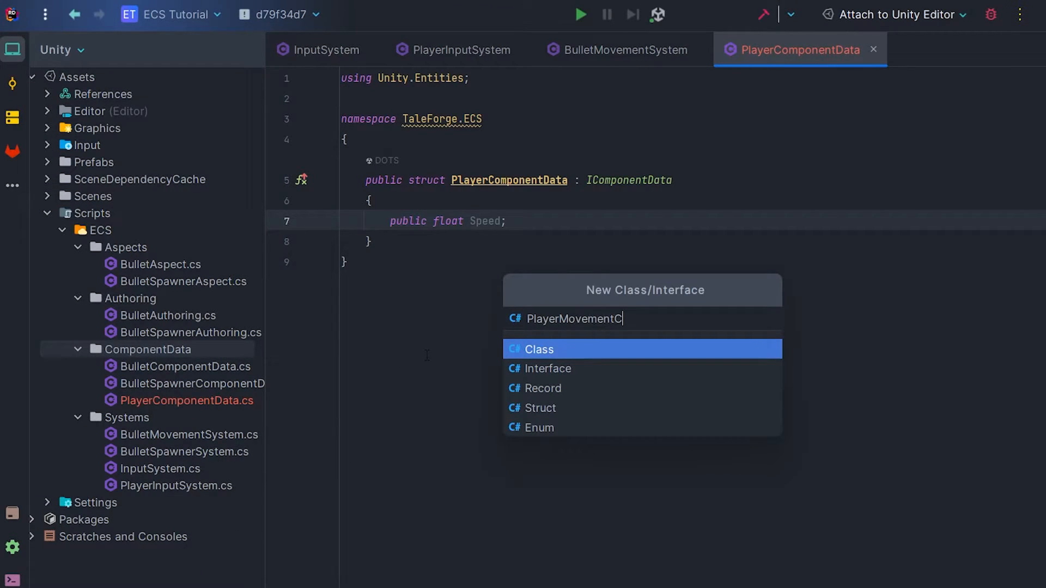
type("omponentData")
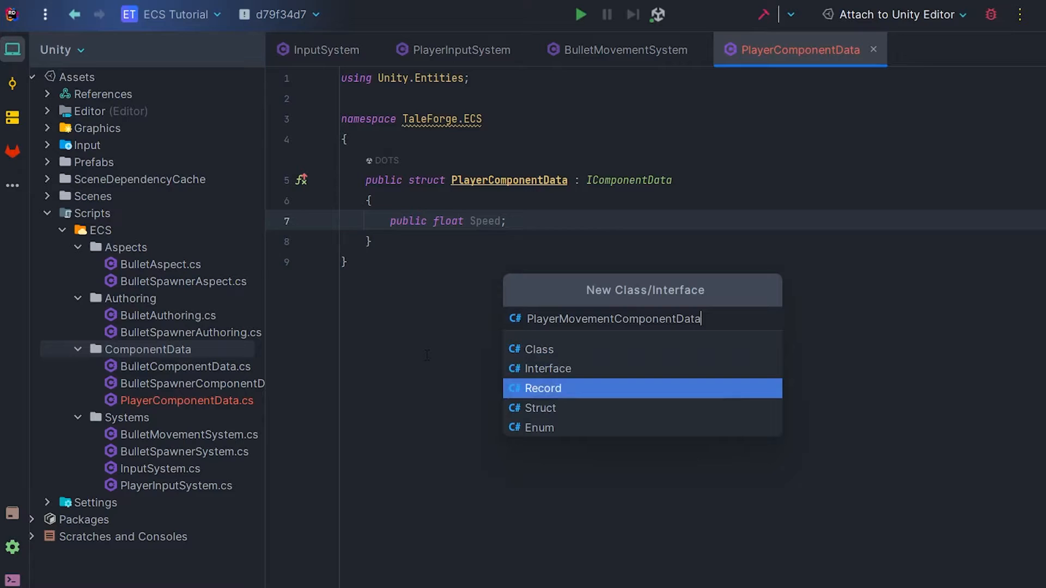
left_click(539, 407)
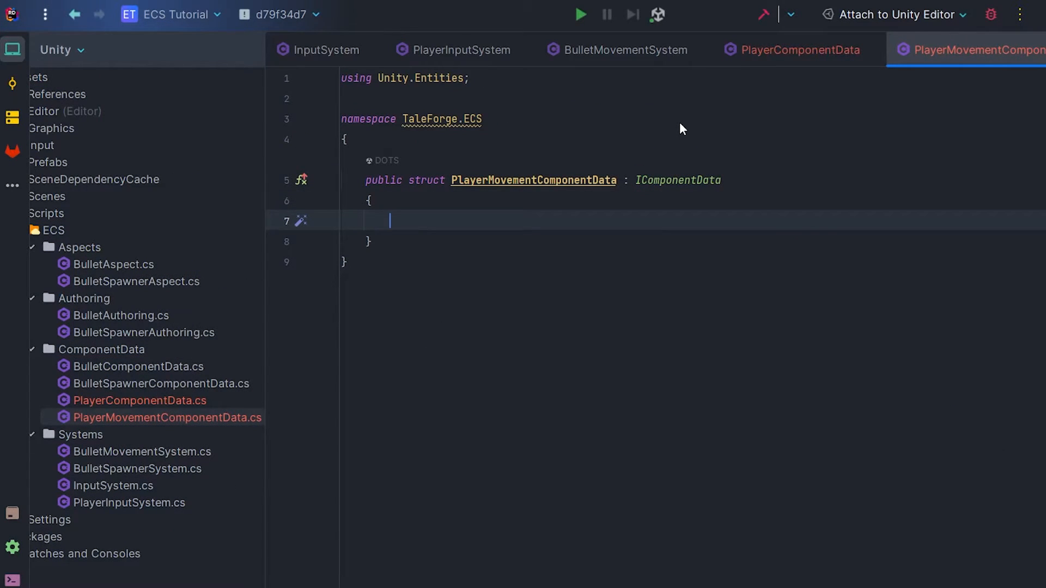
- Type 'public float Direction;' into PlayerMovementComponentData and begin the Player authoring class
type("public float")
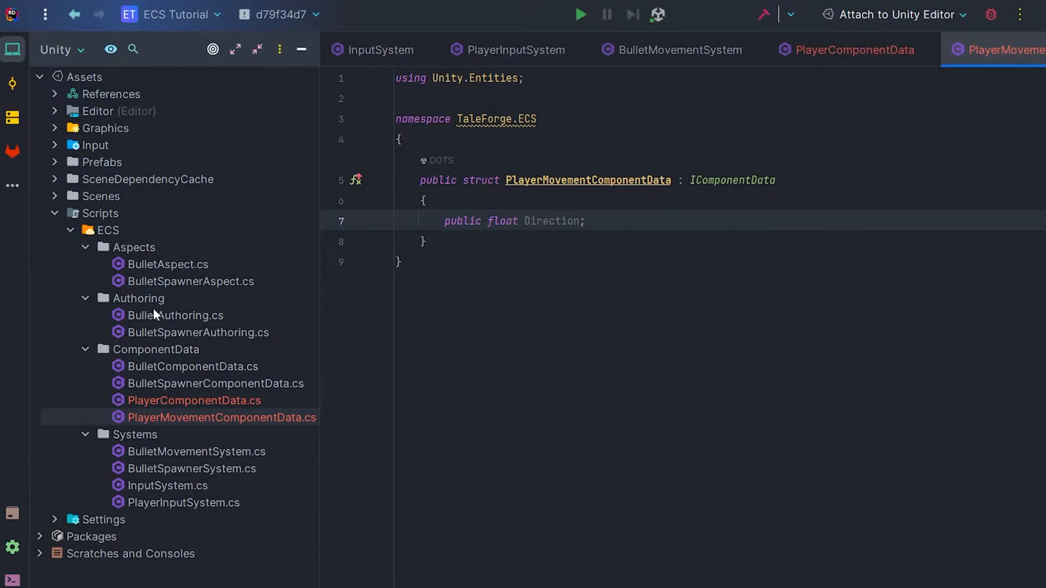
type("PlayerBaker : Baker<PlayerAuthoring>")
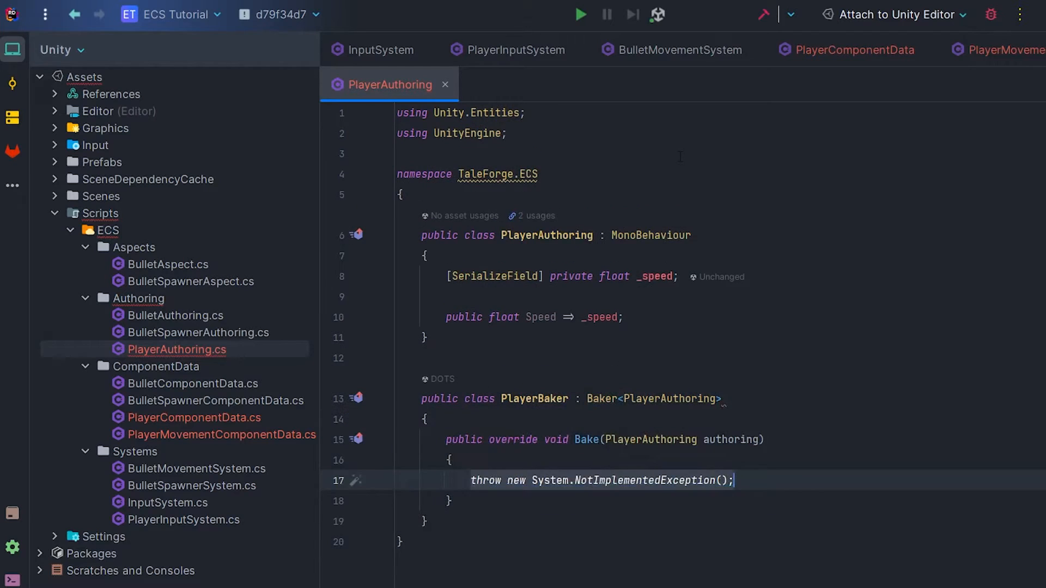
- Implement PlayerBaker's Bake to get the entity and add components with Direction
type("var entity = GetEntity(TransformUsageFlags.Dynamic);")
type("AddComponent(entity, PlayerMovementComponentData")
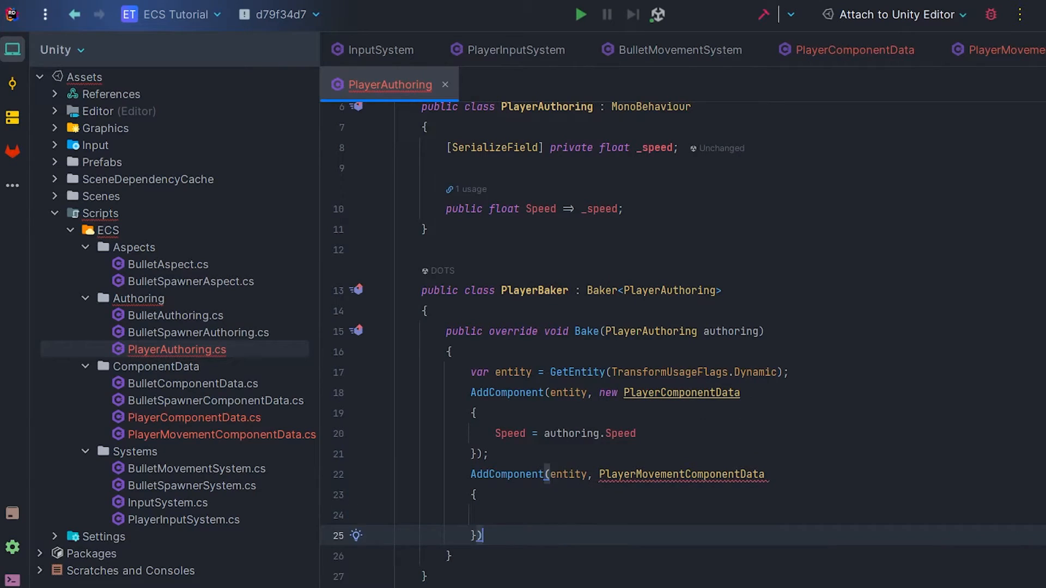
type("Direction =")
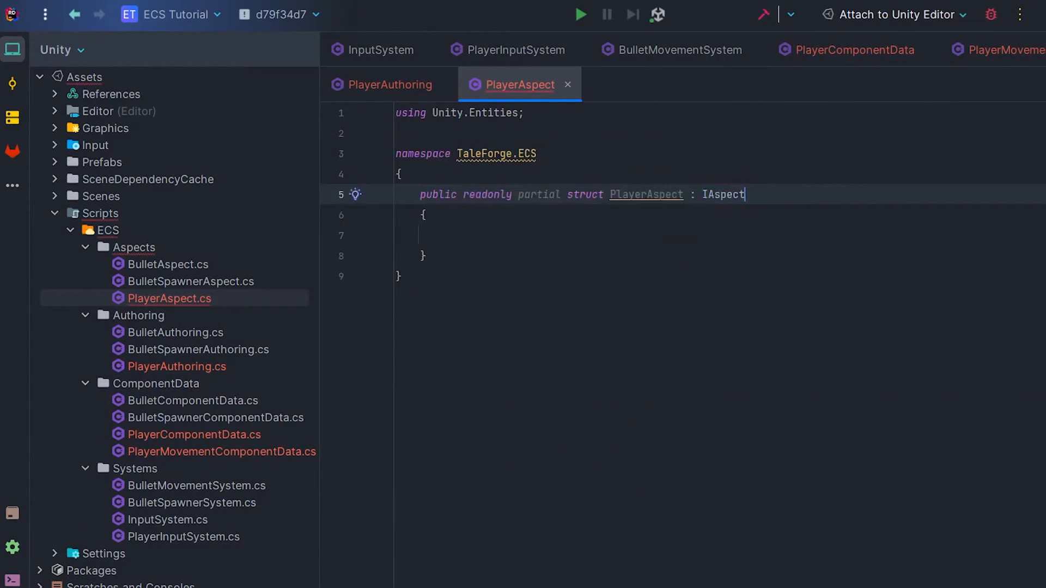
- Add read-only component refs, a Speed expression property, and a MovementDirection property assigning value
type("private readonly RefRW<PlayerMovementComponentData> _playerMovementComponentData;")
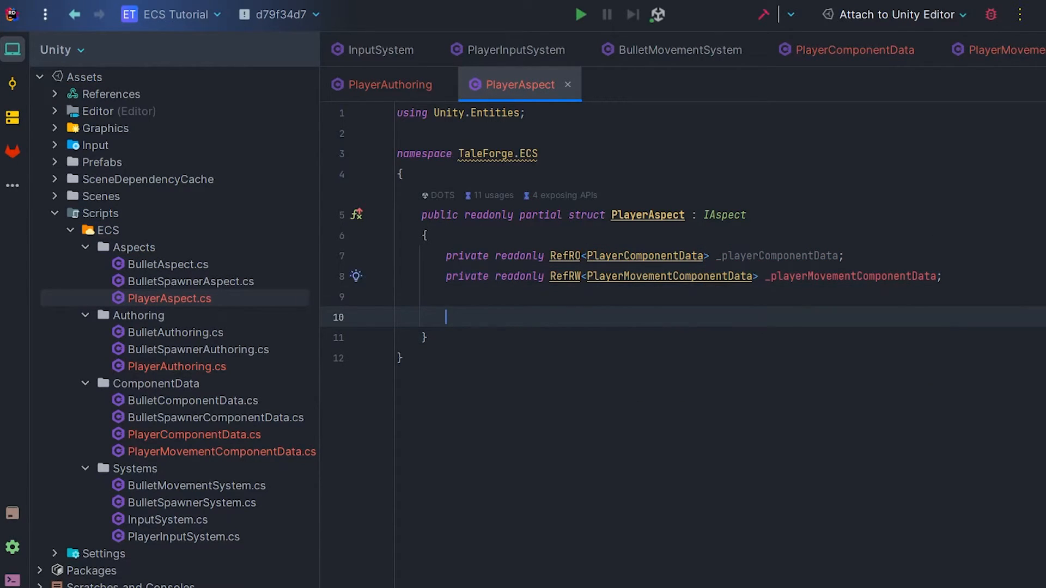
type("public float Speed =>")
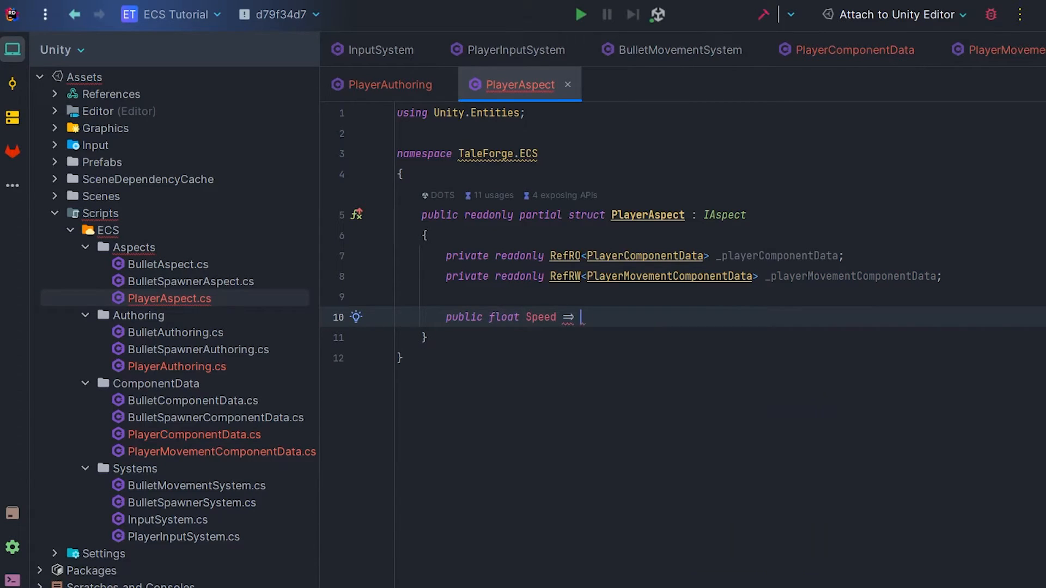
type("_playerComponentData.ValueRO.Speed;")
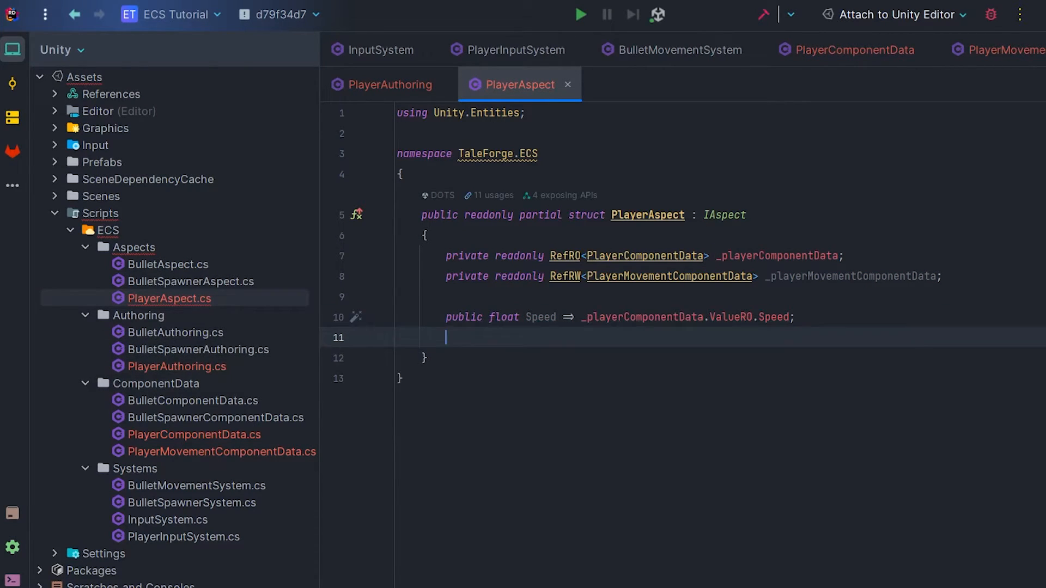
type("public float MovementDirection")
type("set => _playerMovementComponentData.ValueRW.Direction;")
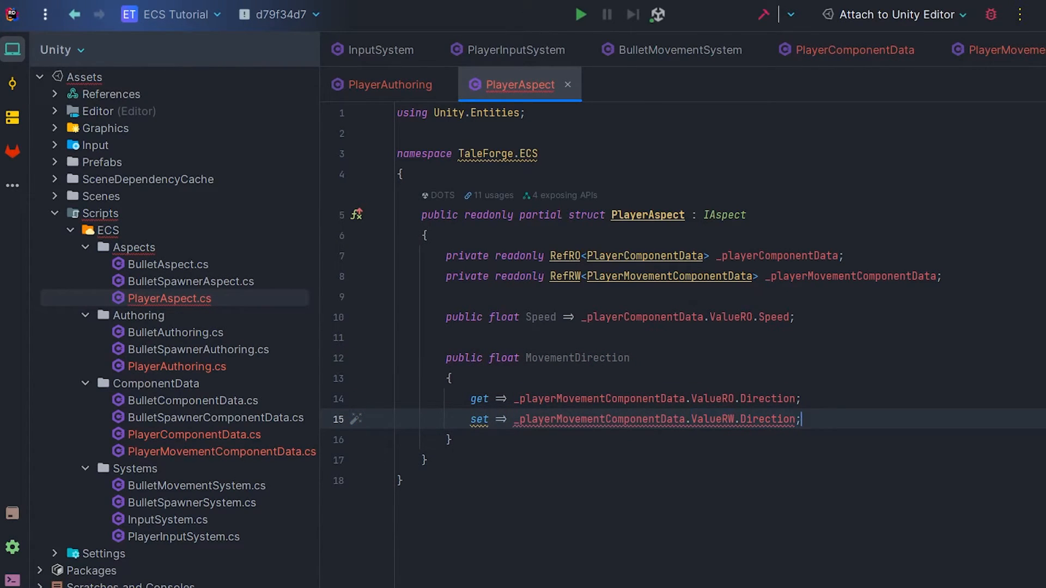
type("= value")
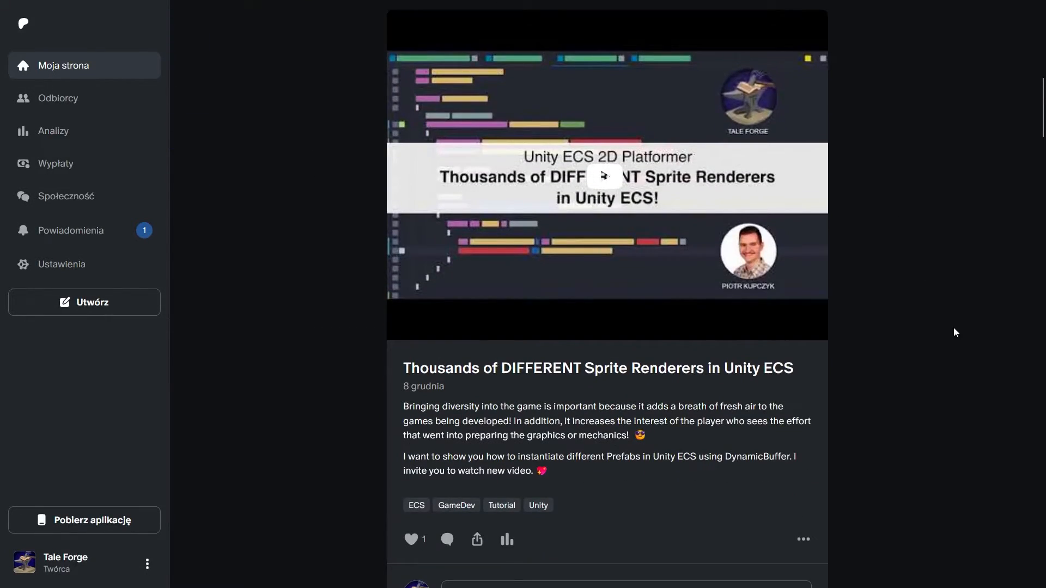
scroll("down", 3)
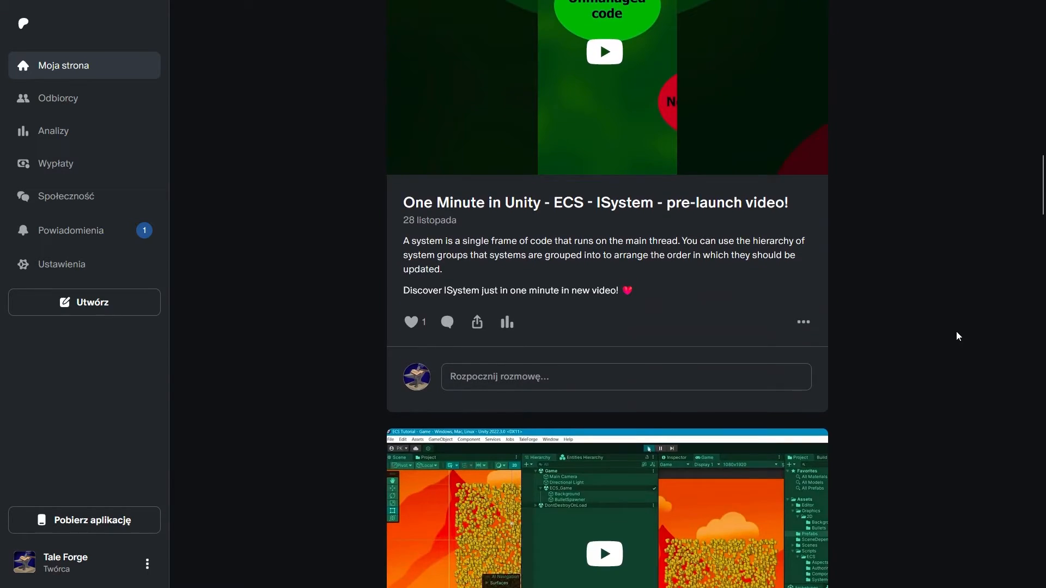
scroll("down", 3)
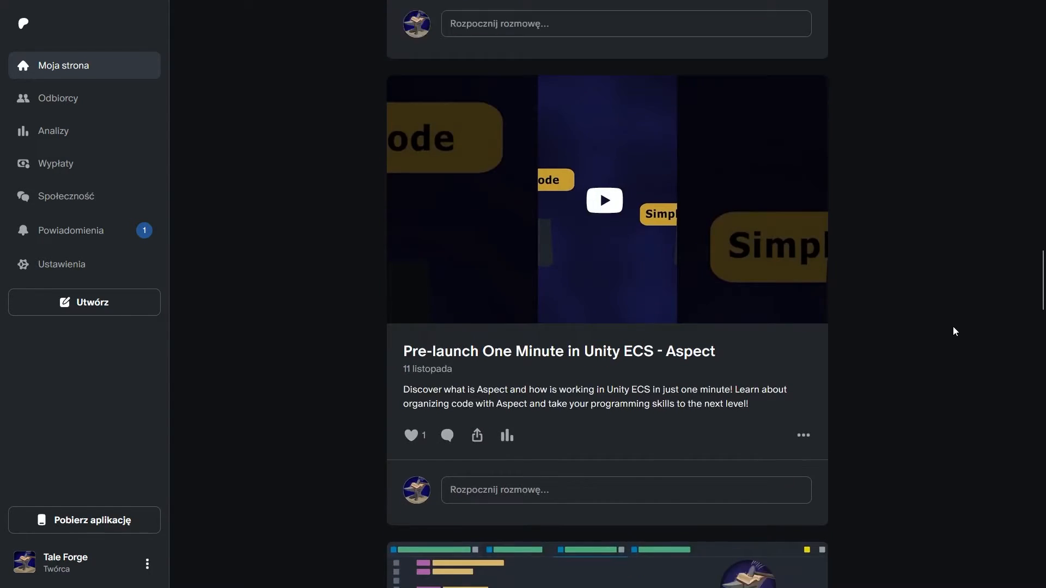
scroll("down", 3)
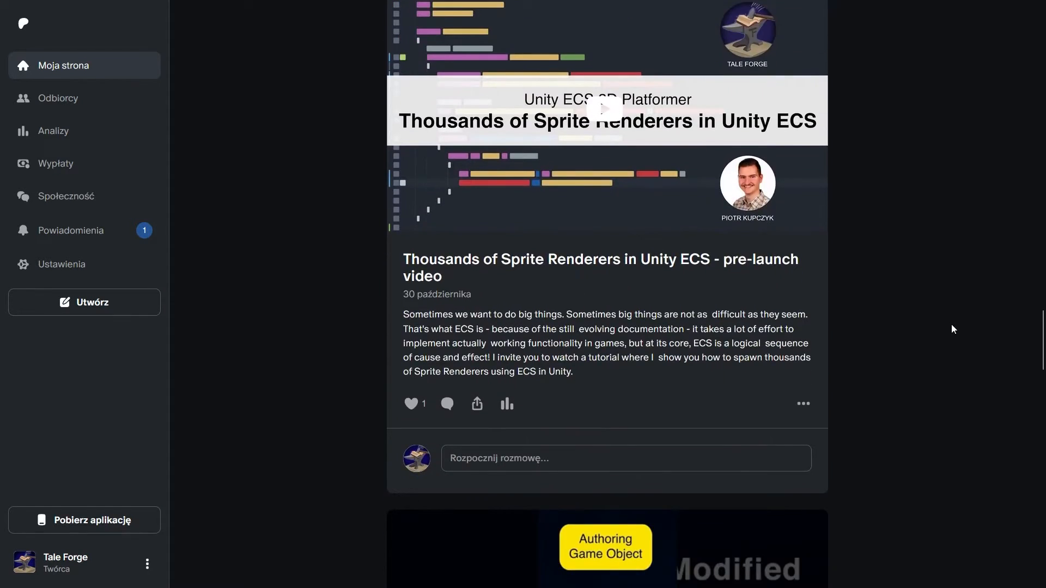
scroll("down", 3)
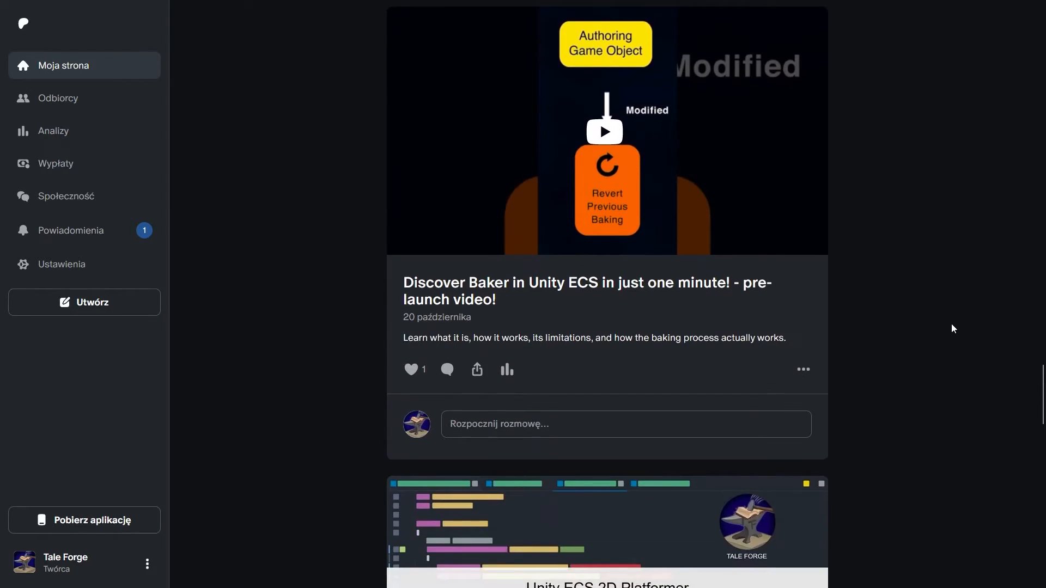
scroll("down", 3)
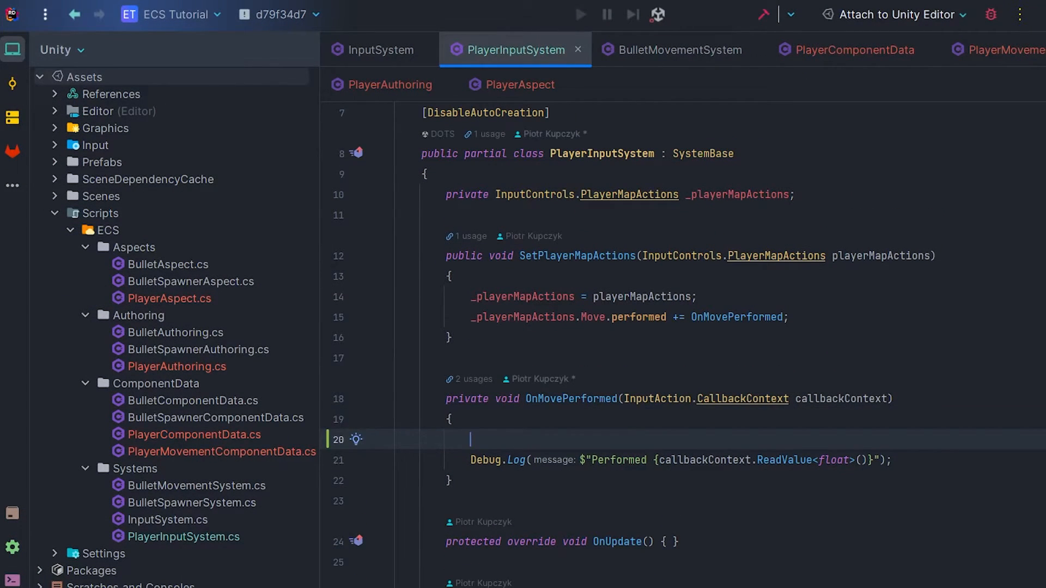
- In OnMovePerformed, read movementDirection and assign it to playerAspect.MovementDirection
type("float movementDirect")
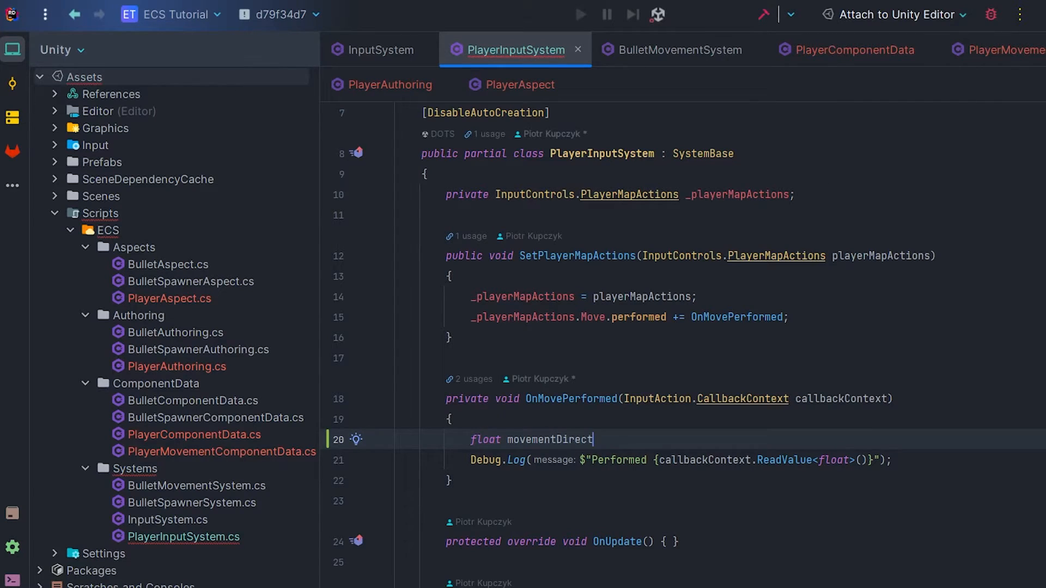
type("ion = callbackContext.ReadValue<float>();")
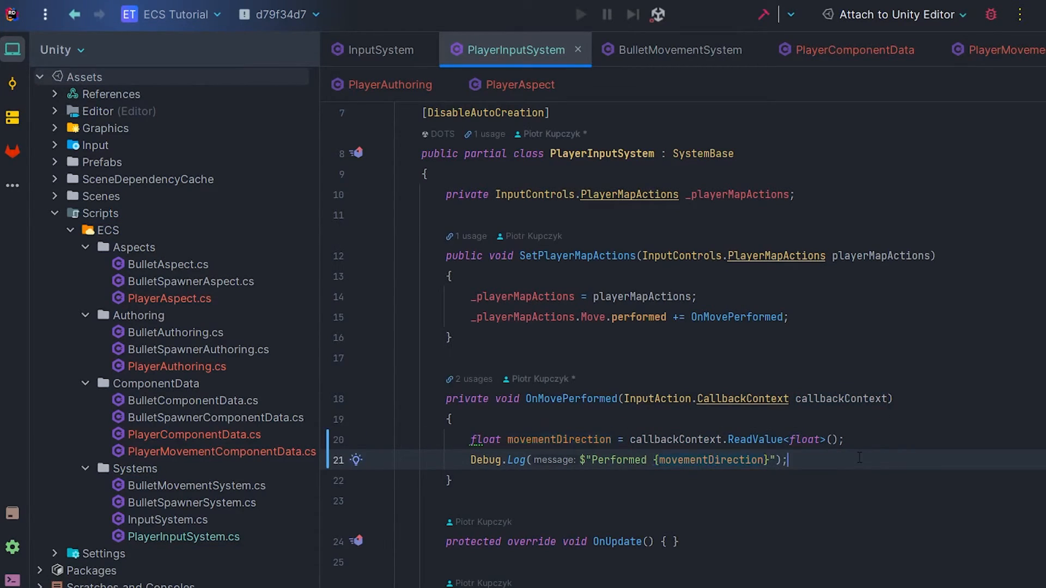
type("Entity player = SystemAPI.GetSingletonEntity<PlayerAspect>();")
type("PlayerAspect playerAspect = SystemAPI.GetAspect<PlayerAspect>(")
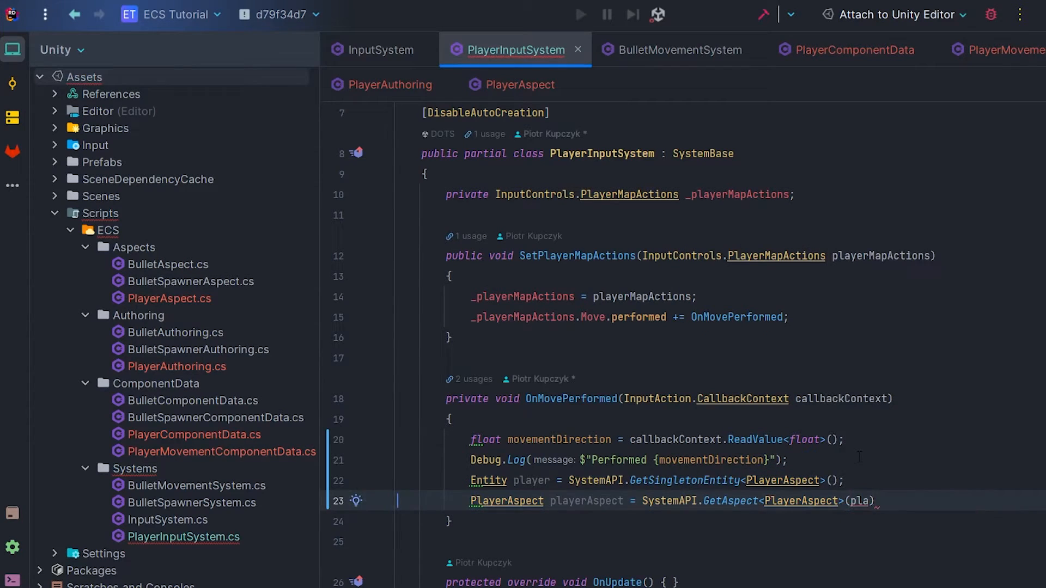
type("pl")
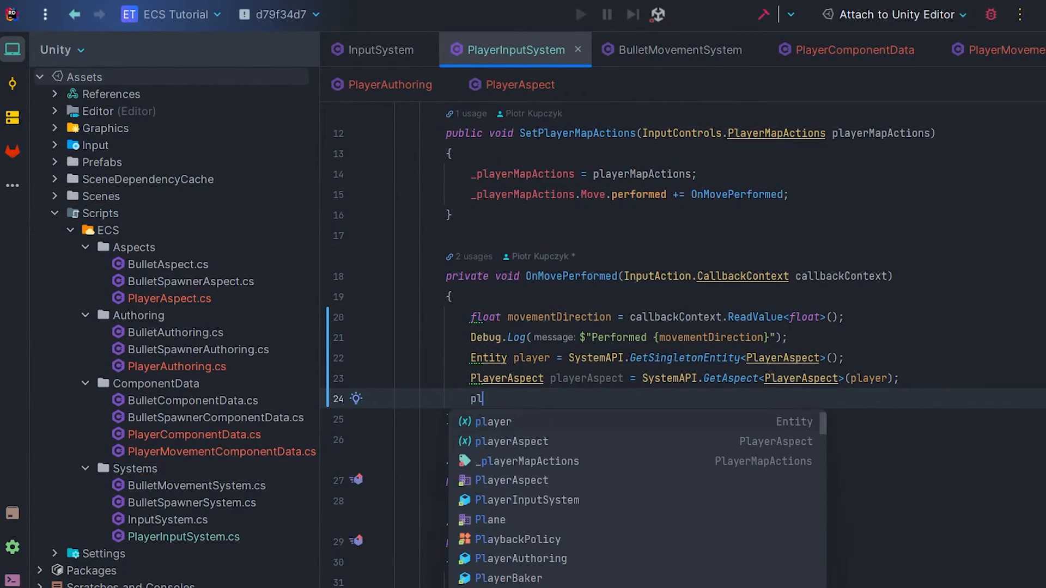
type("layerAspect.MovementDirection = m")
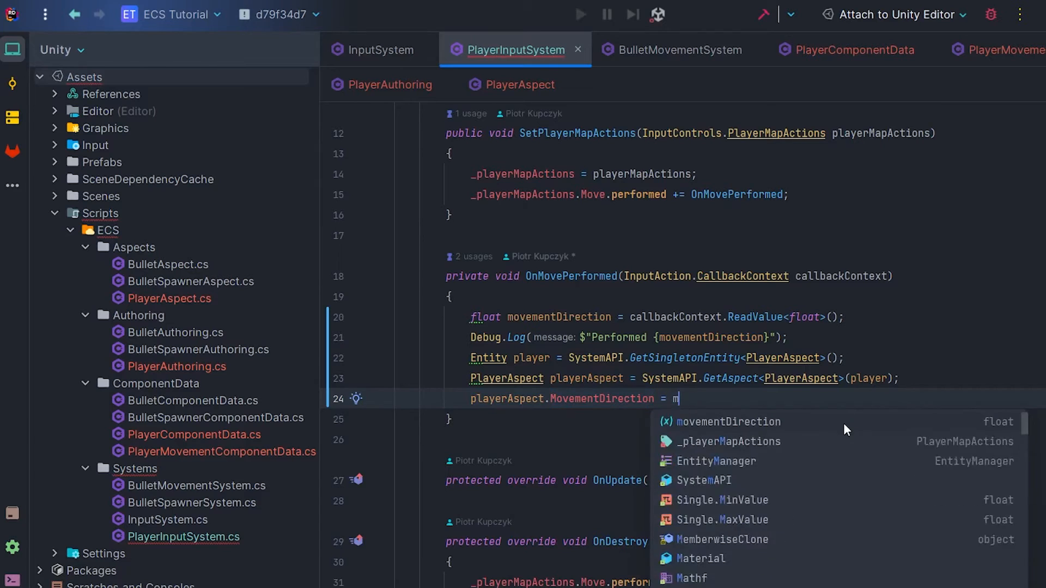
key("Tab")
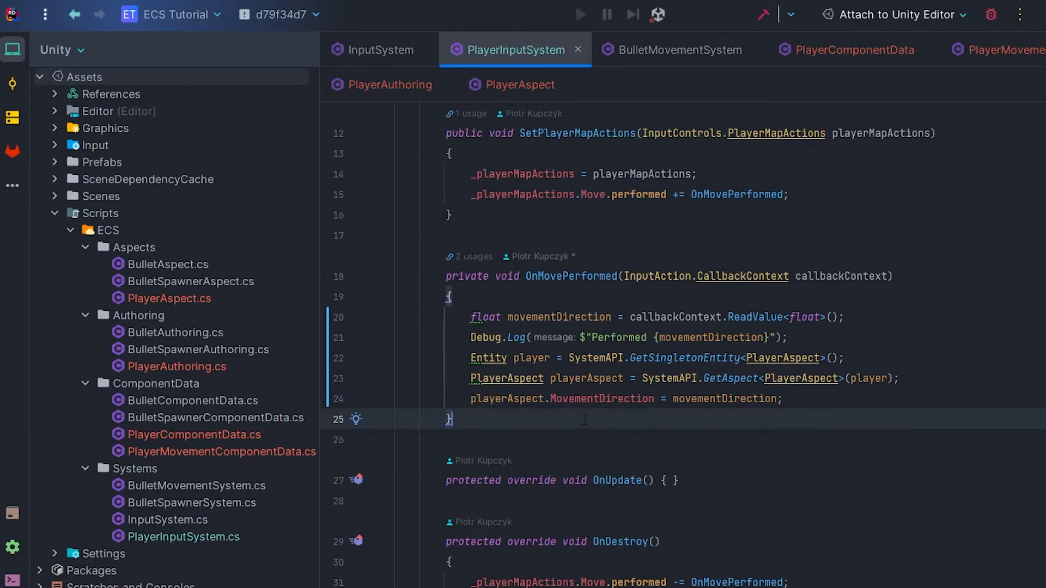
- Add an OnMoveCanceled handler resetting MovementDirection to 0f, subscribed to Move.canceled
type("private void OnMoveCanceled()")
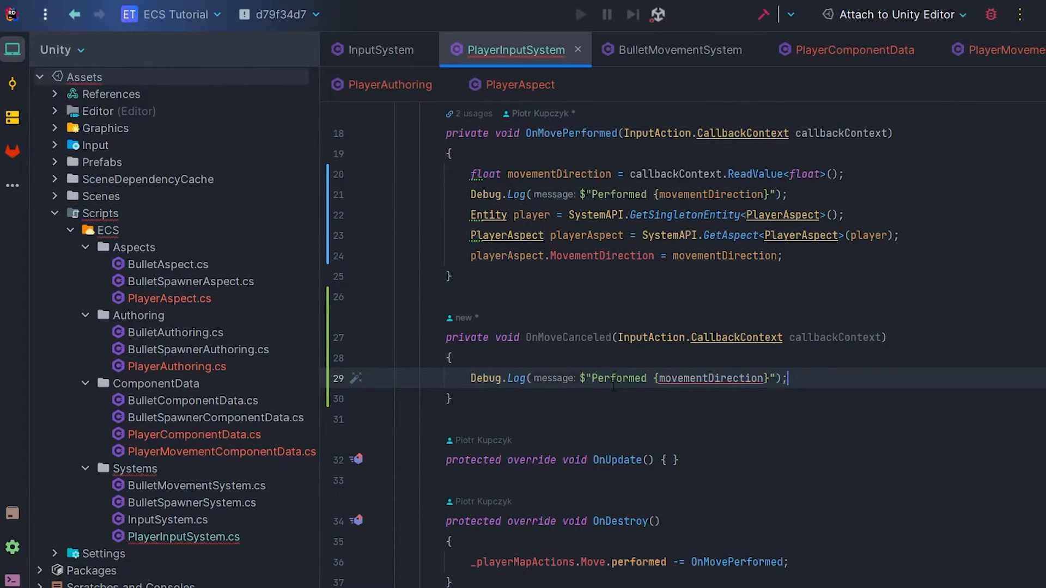
type("Canceled\");")
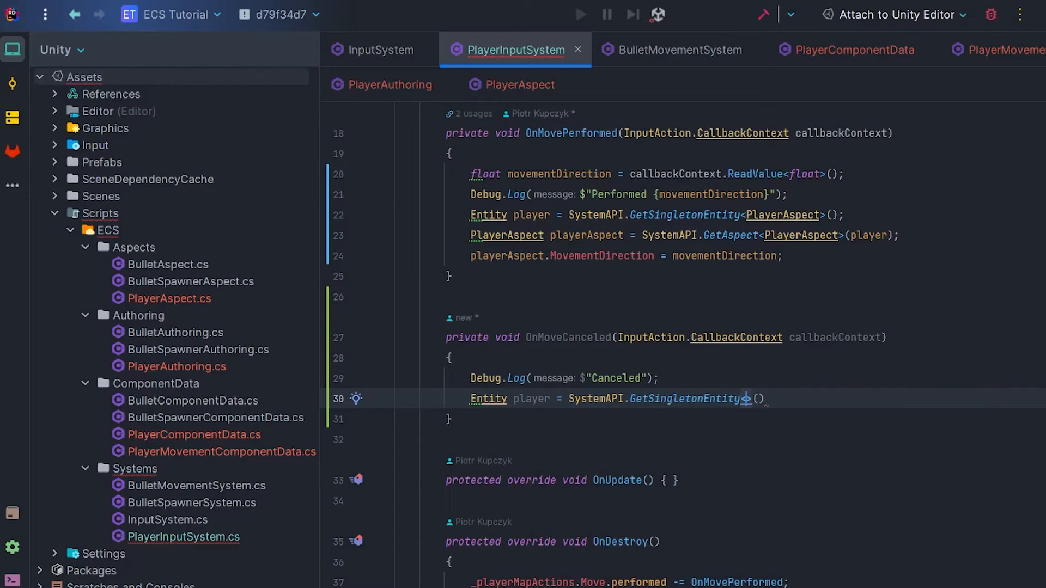
type("pl")
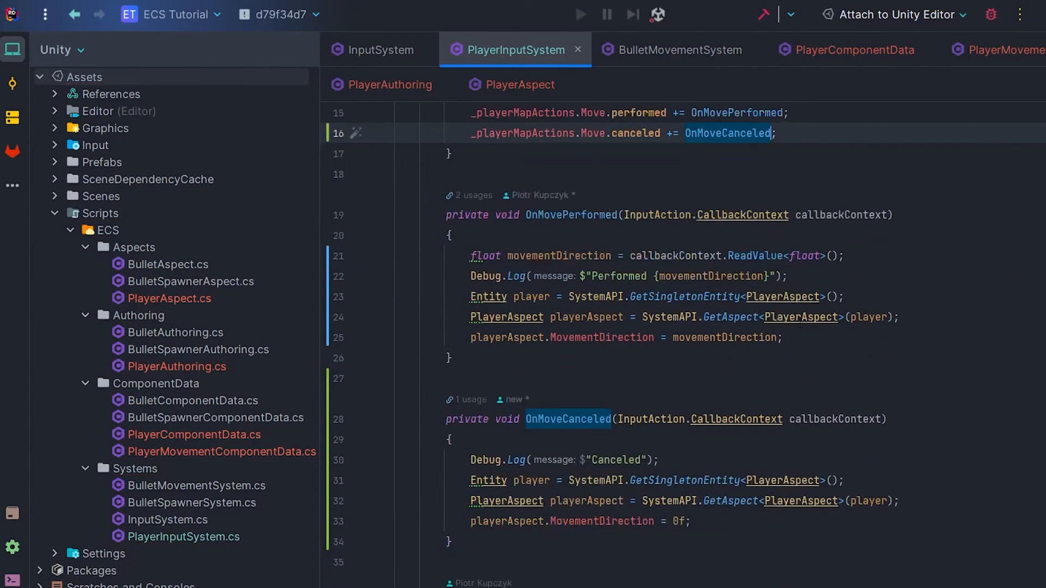
scroll("down", 3)
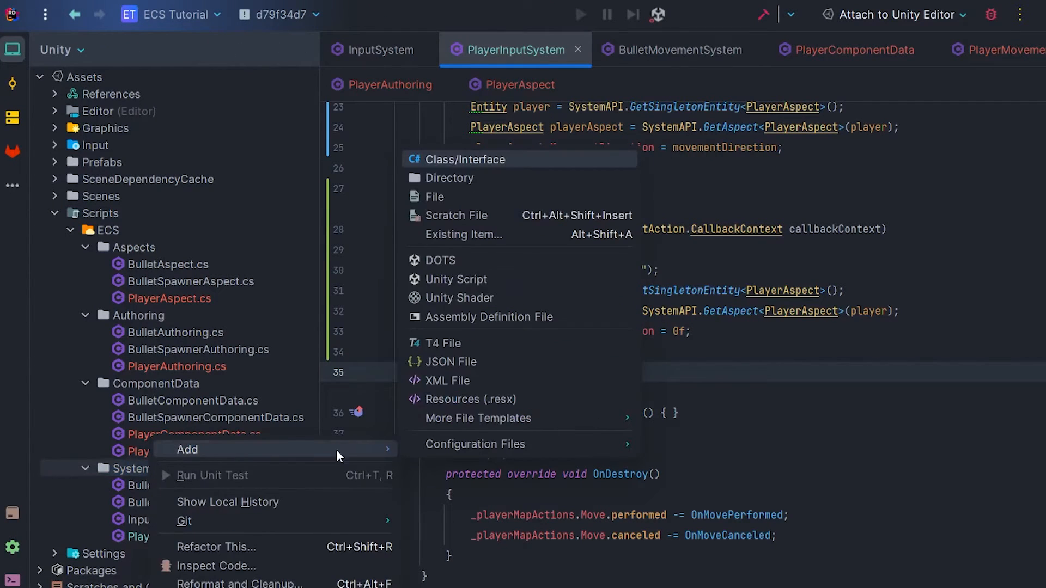
- Create PlayerMovementSystem in Systems as a partial struct implementing ISystem
left_click(468, 158)
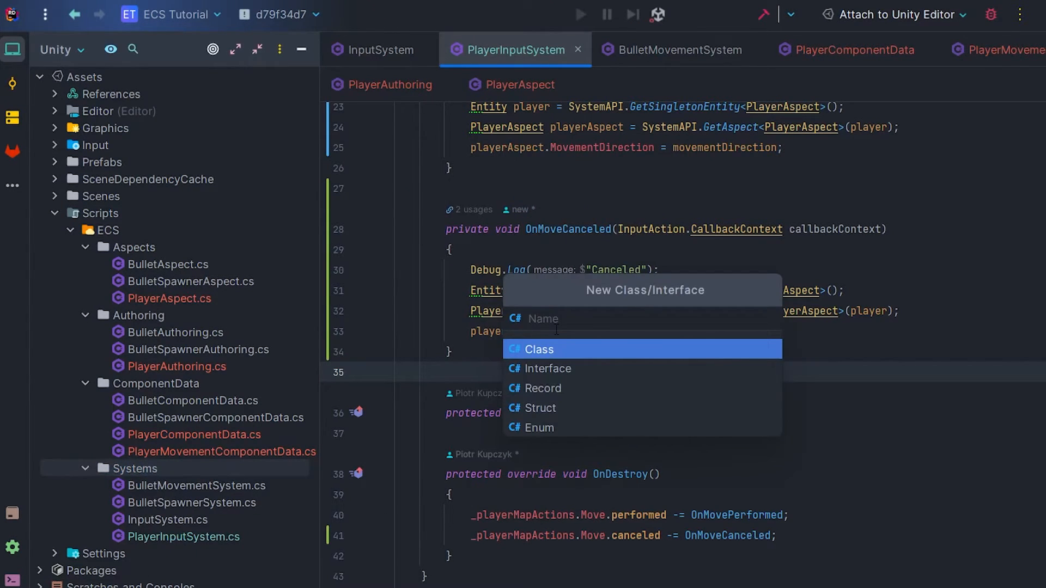
type("PlayerMovem")
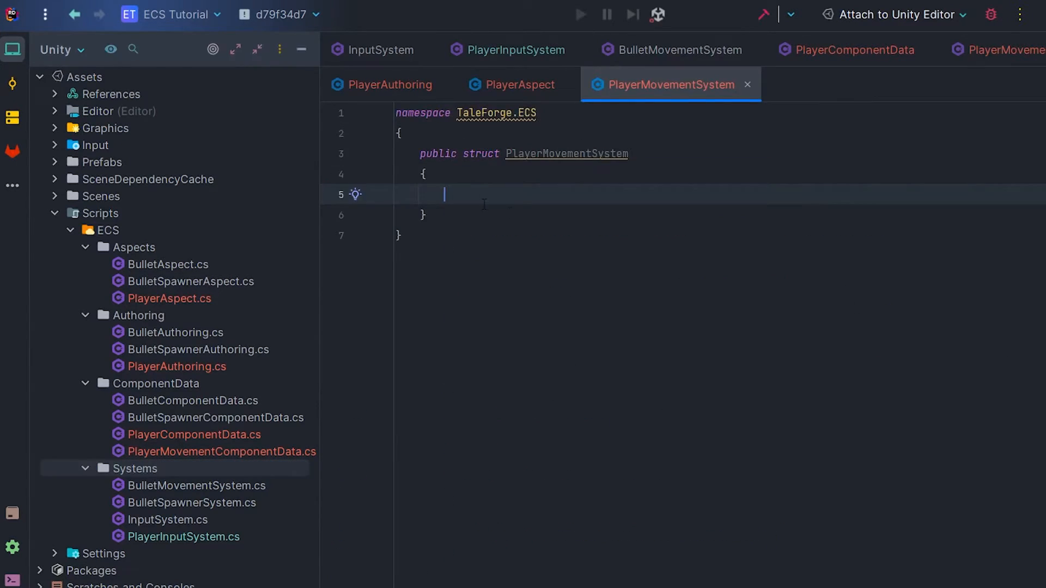
type("partial")
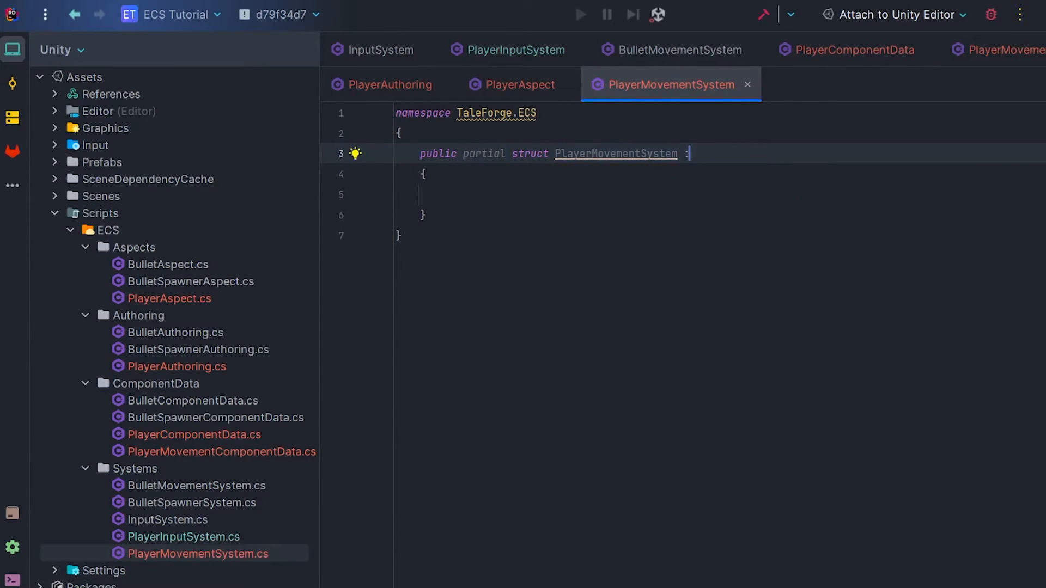
type("ISystem")
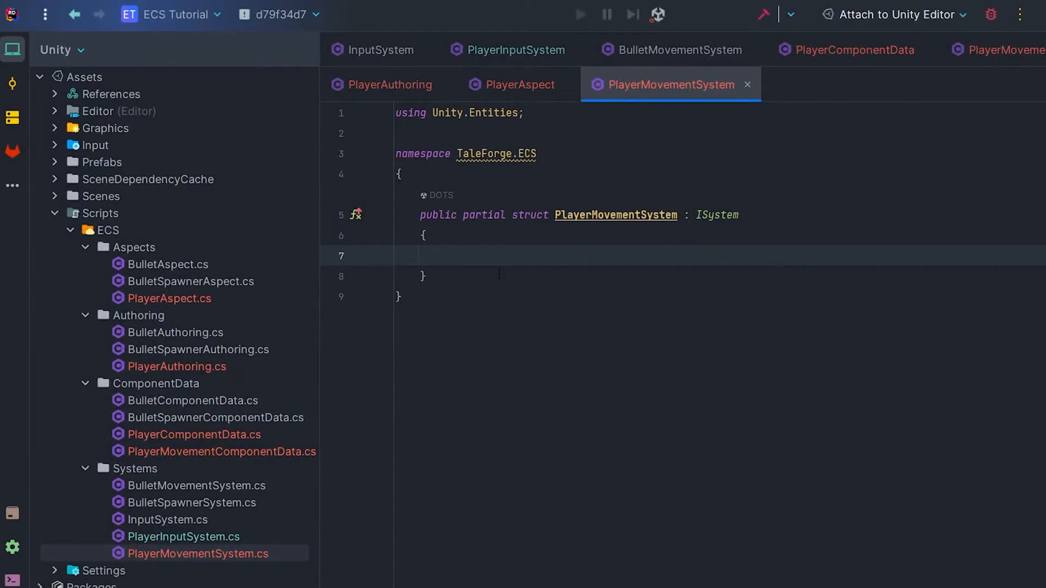
- Add Burst-compiled OnCreate and apply the RequireForUpdate quick fix for the command buffer singleton
type("public OnCreate")
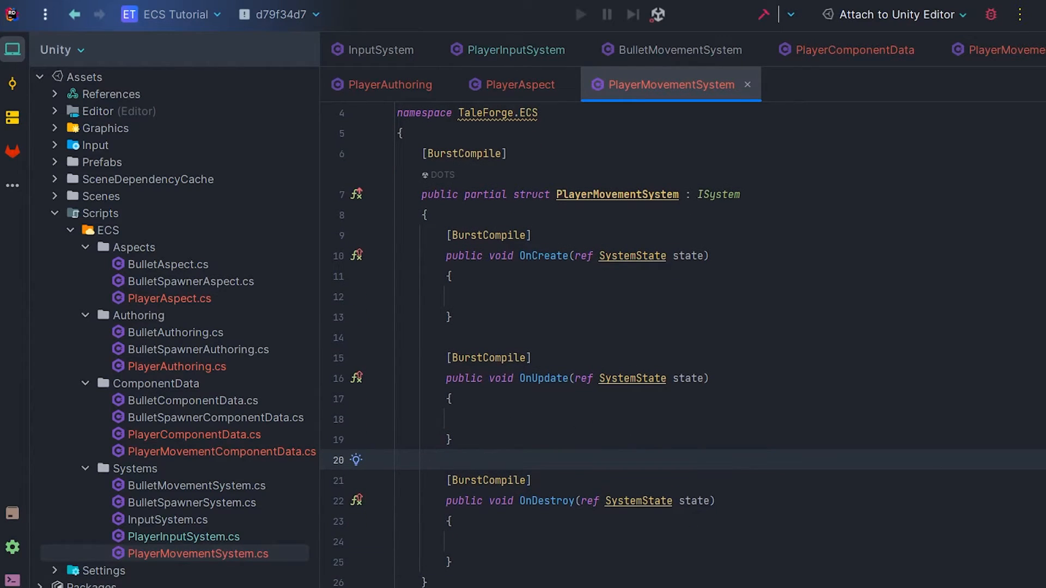
type("Bu")
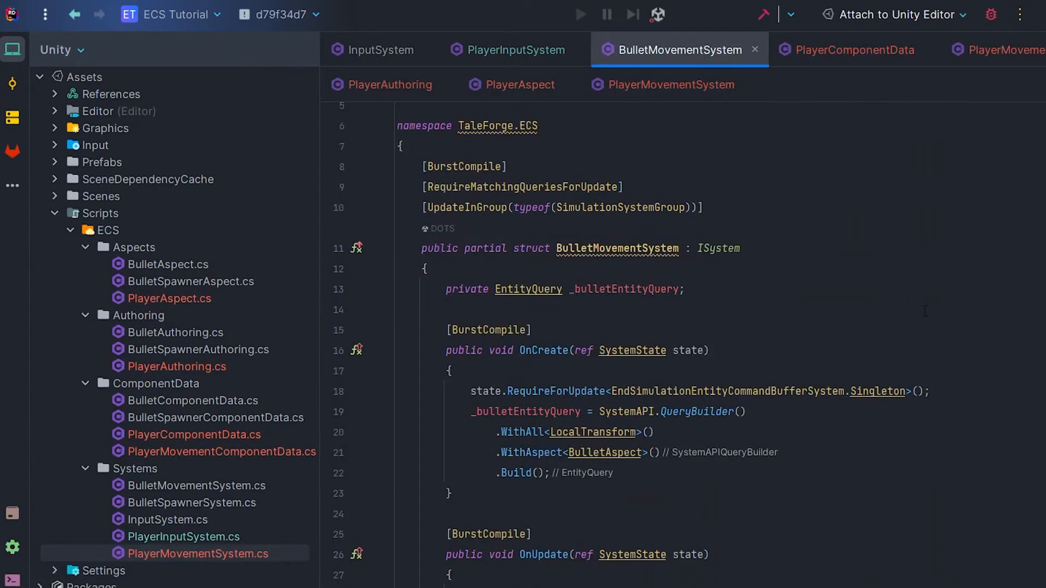
scroll("down", 3)
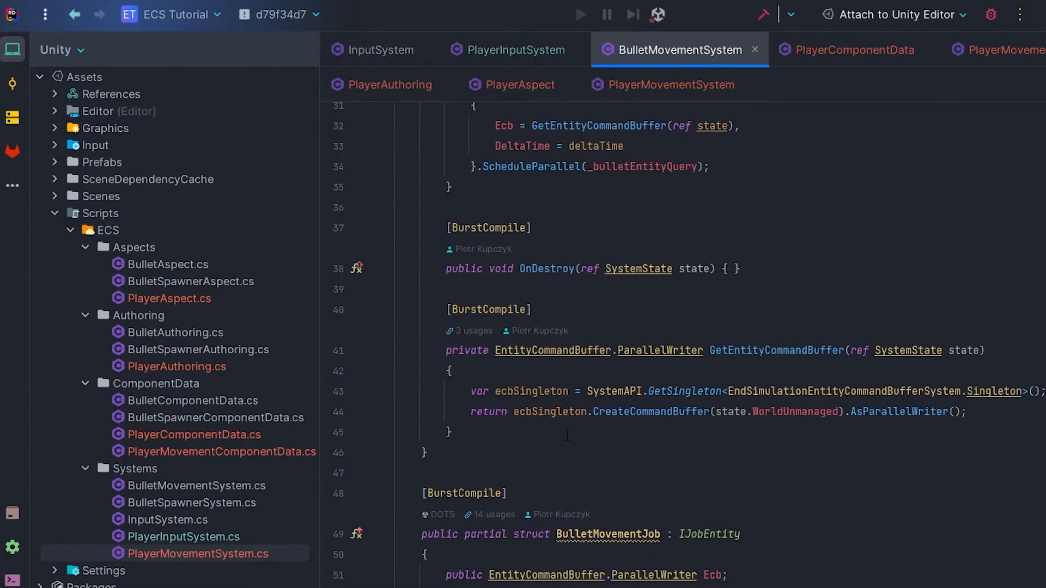
mouse_move(512, 50)
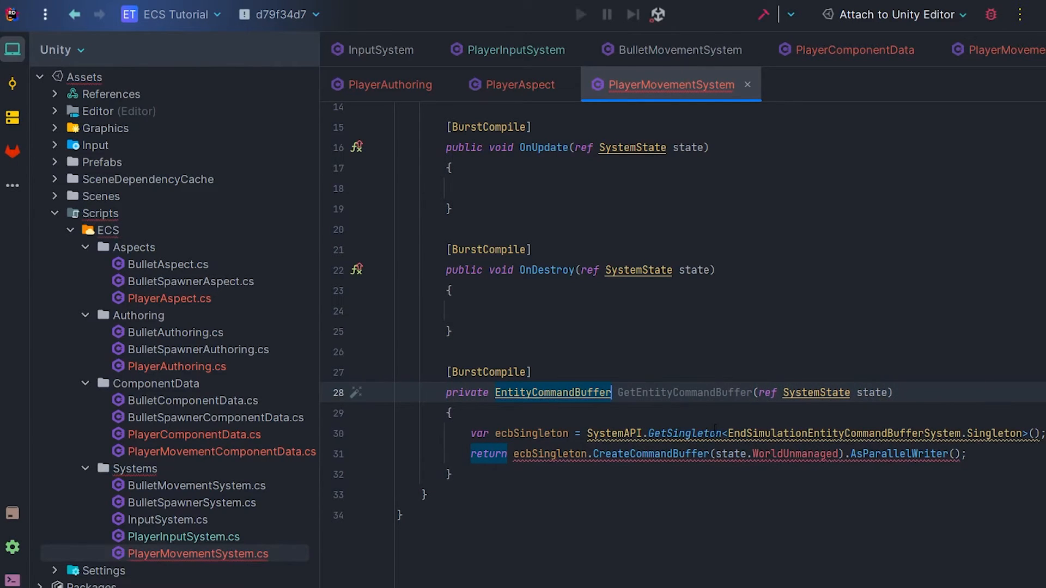
key("BackSpace")
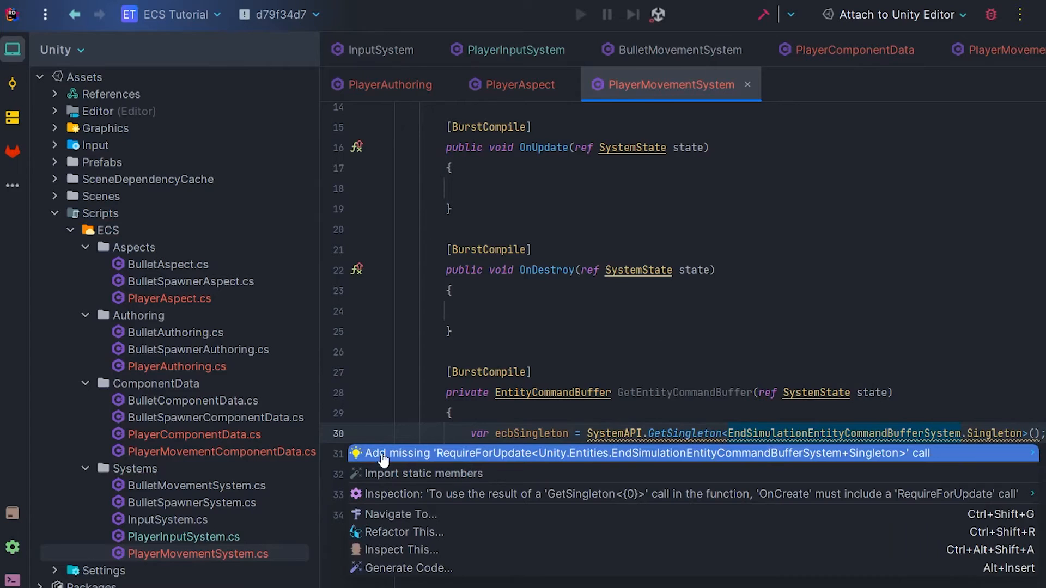
left_click(398, 452)
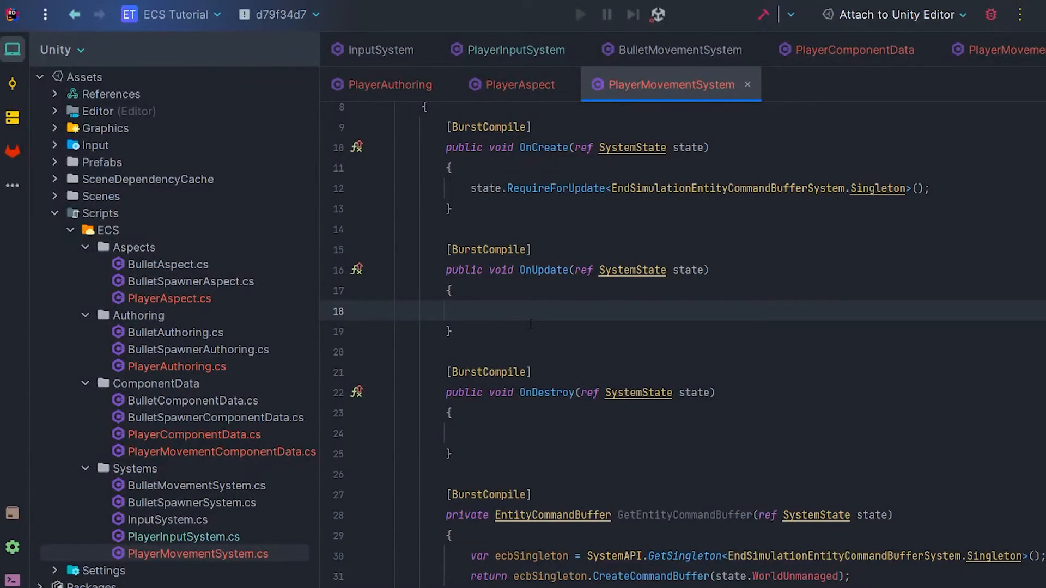
- Write partial struct PlayerMovementJob with Execute(in Entity player, in LocalTransform, ...) and public EntityCommandBuffer Ecb
type("public")
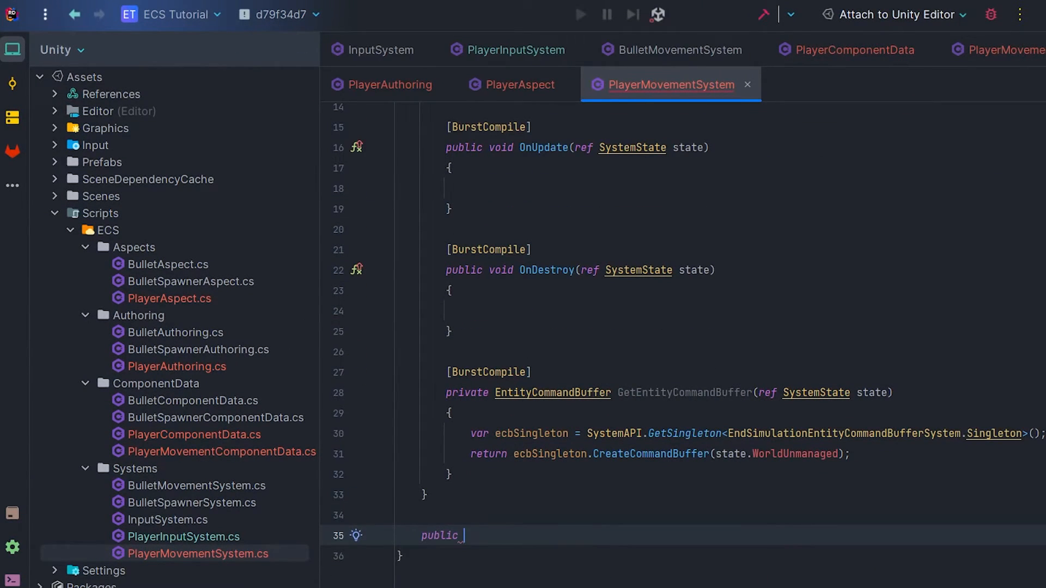
type("partial struct PlayerMovementJob : IJobEntity")
type("[BurstCompile")
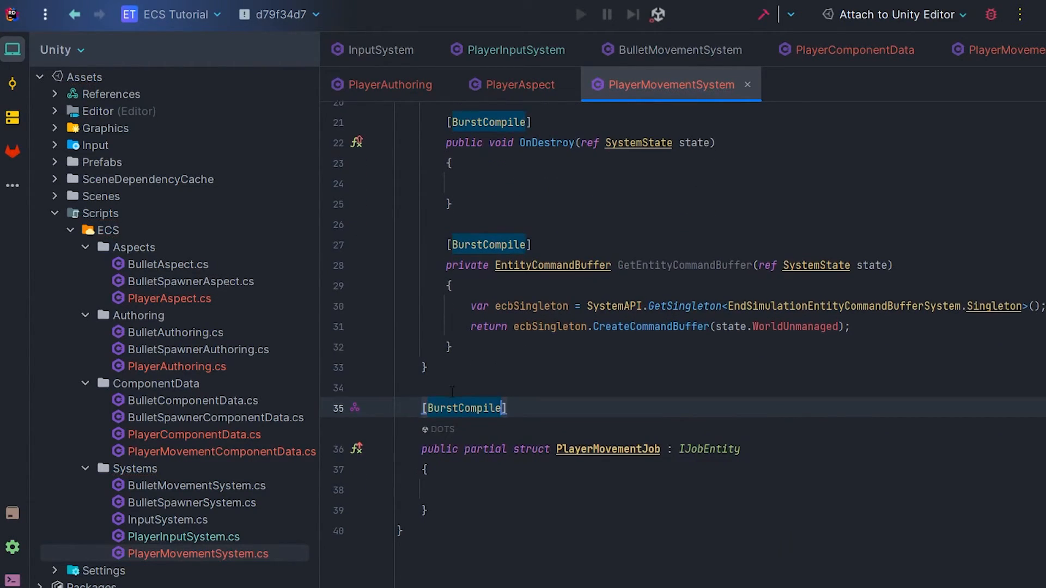
type("private")
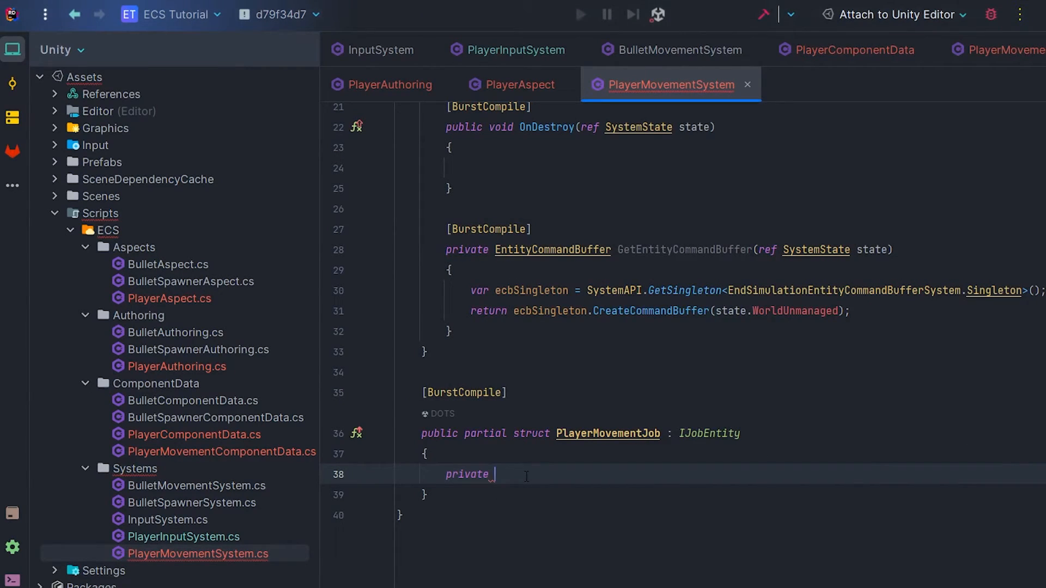
type("void Execute")
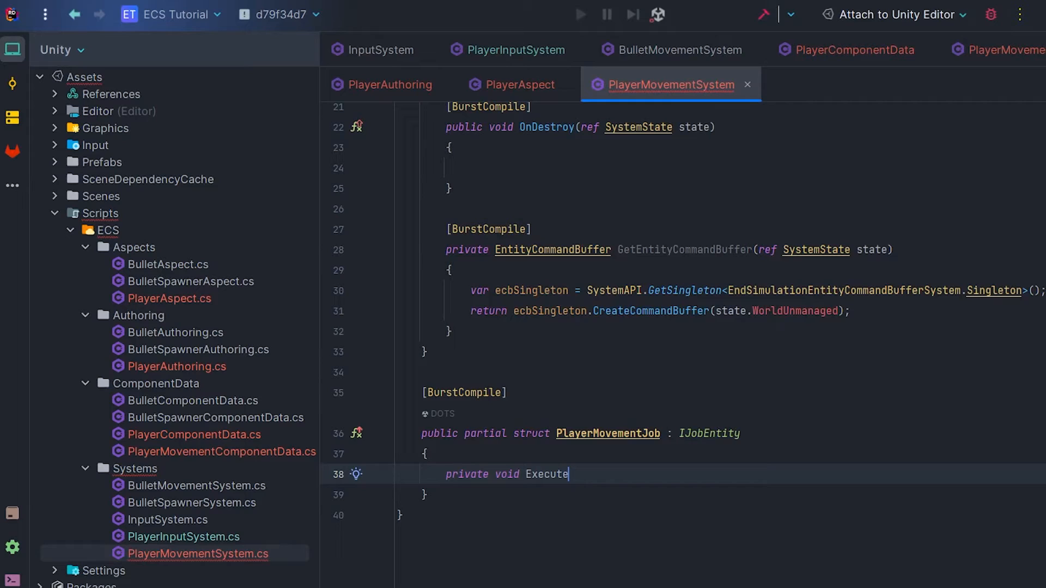
type("(")
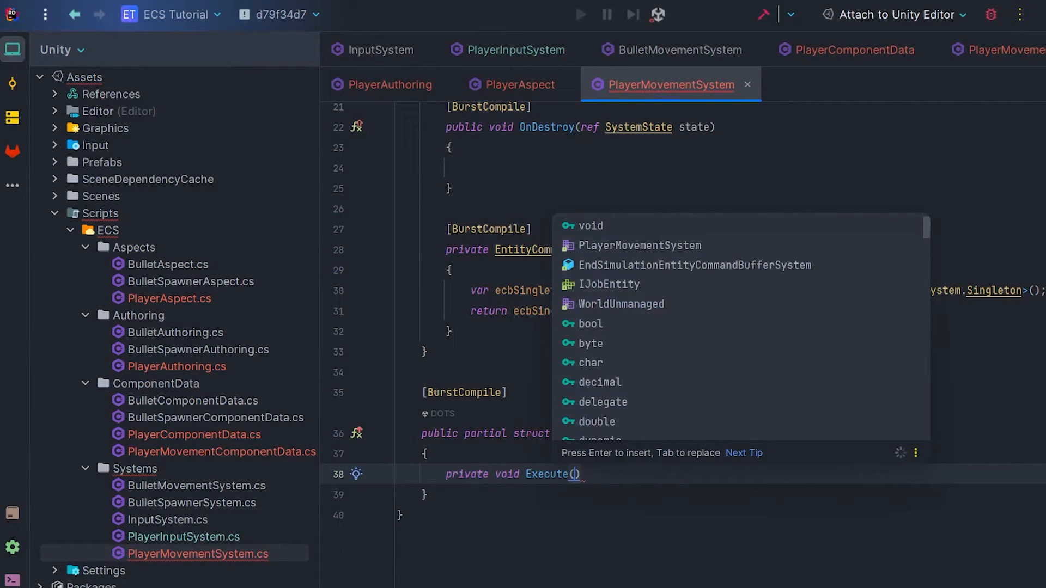
type("in E")
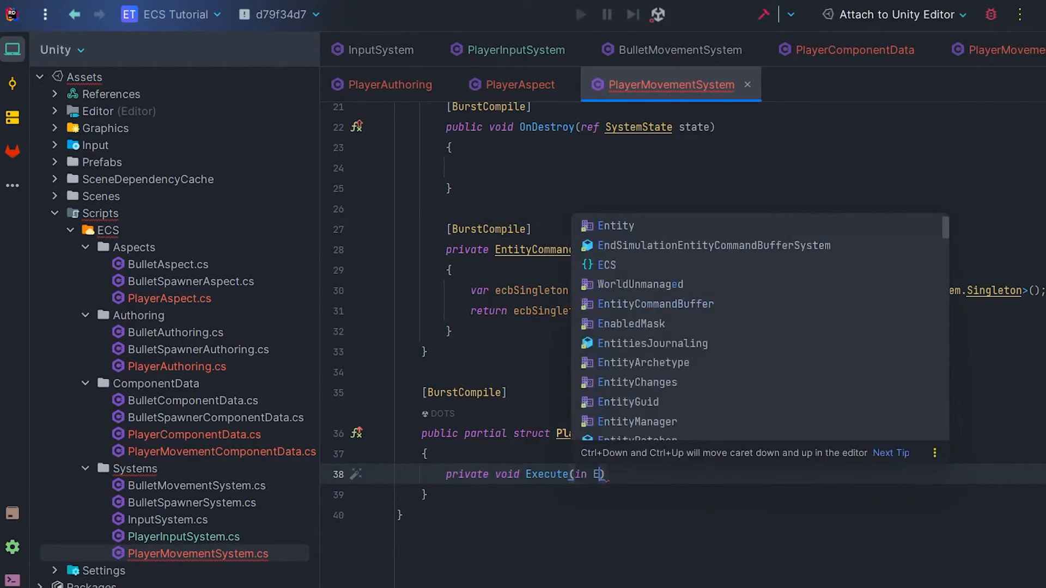
type("ntity player, in LocalTransform playerTransform, PlayerAspect playerAspec")
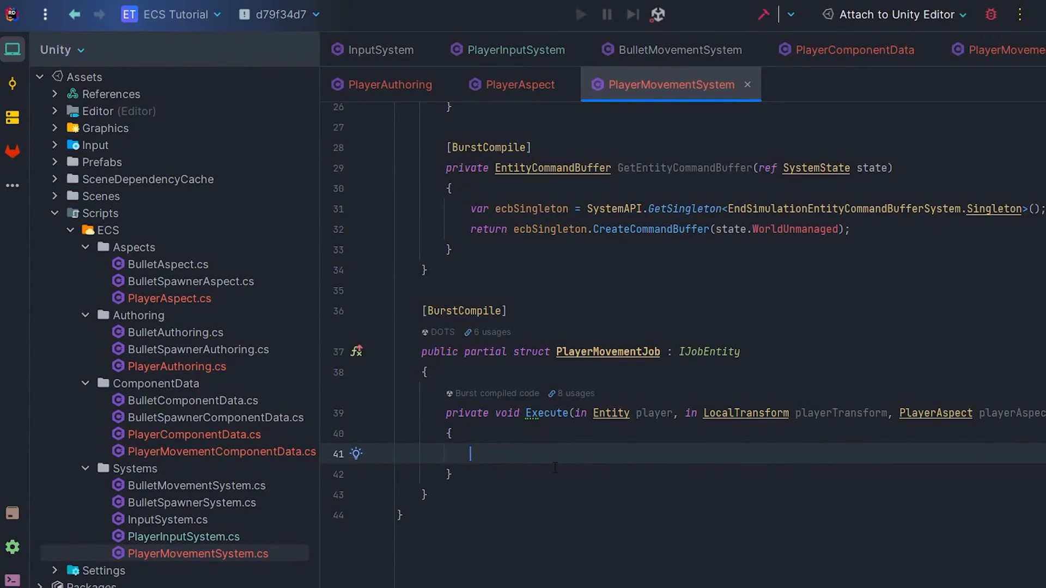
type("public EntityCommandBuffer Ecb;")
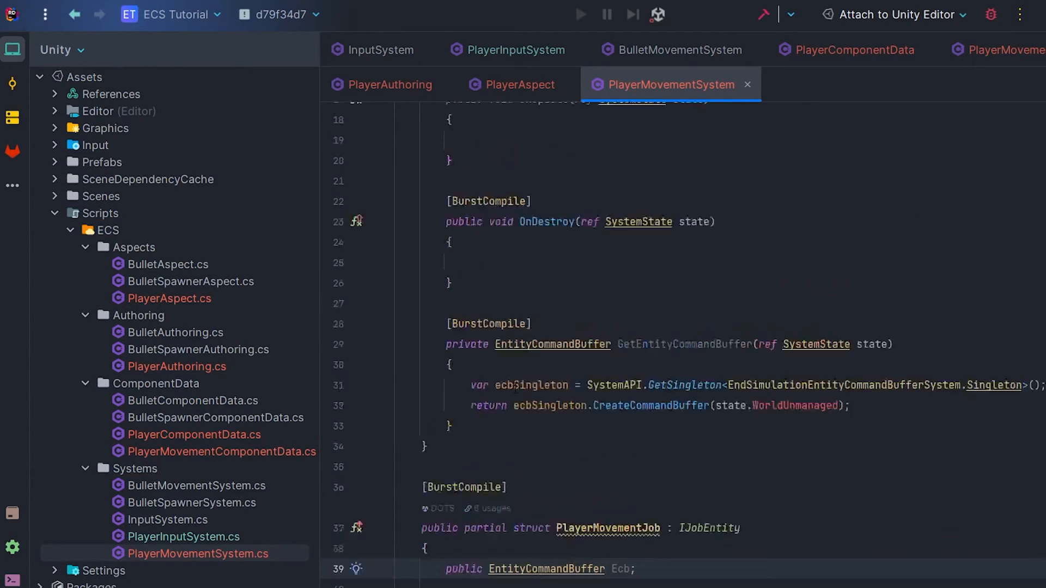
- Schedule a new PlayerMovementJob in OnUpdate with Ecb from GetEntityCommandBuffer
type("new PlayerMovementJob")
type("}.Schedule();")
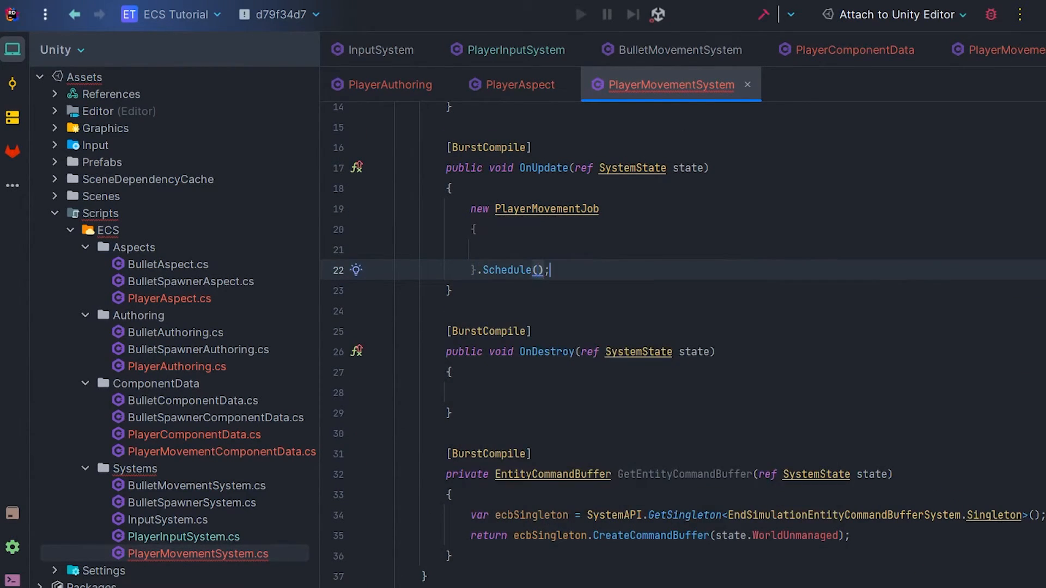
type("Ecb = GetEntityCommandBuffer(ref state")
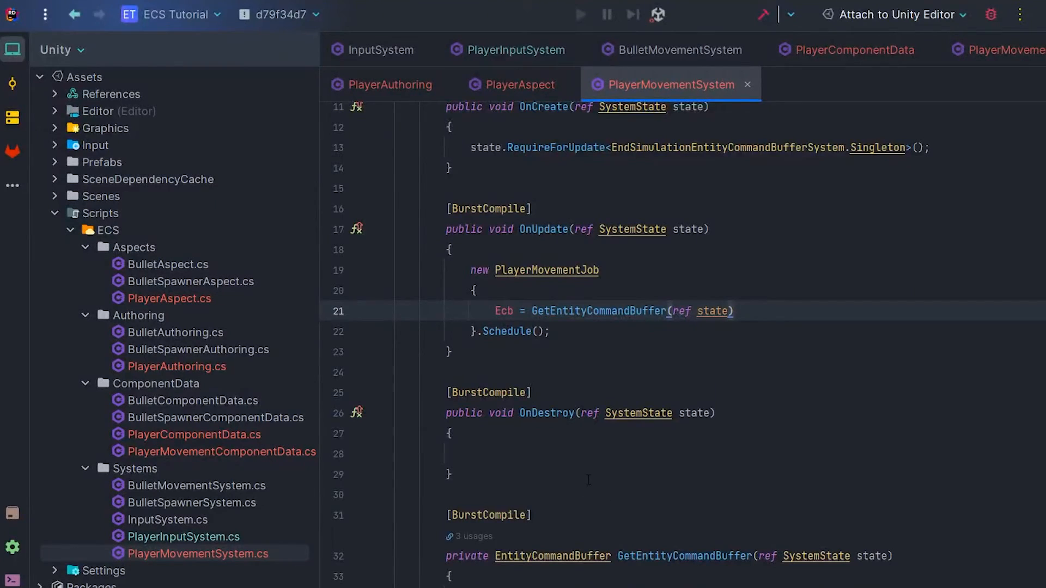
scroll("down", 3)
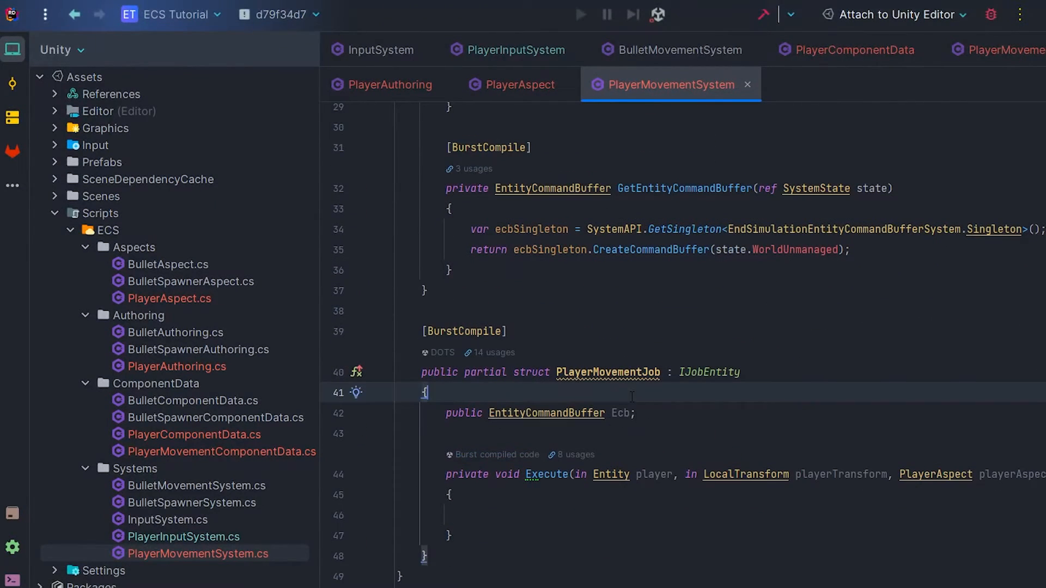
- Add 'public float DeltaTime;' to the job and set DeltaTime = SystemAPI.Time.DeltaTime
type("public float")
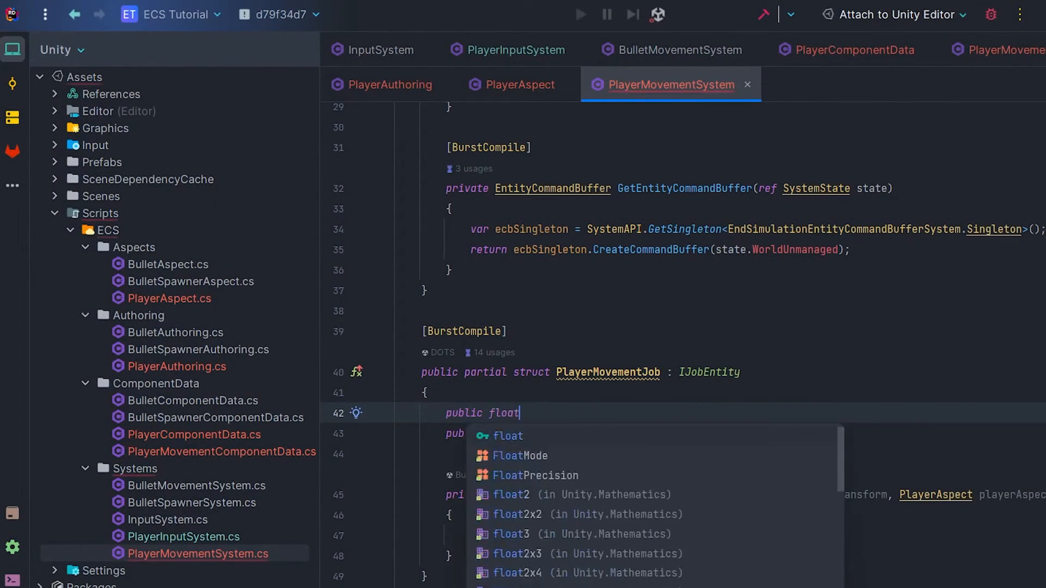
type("DeltaT")
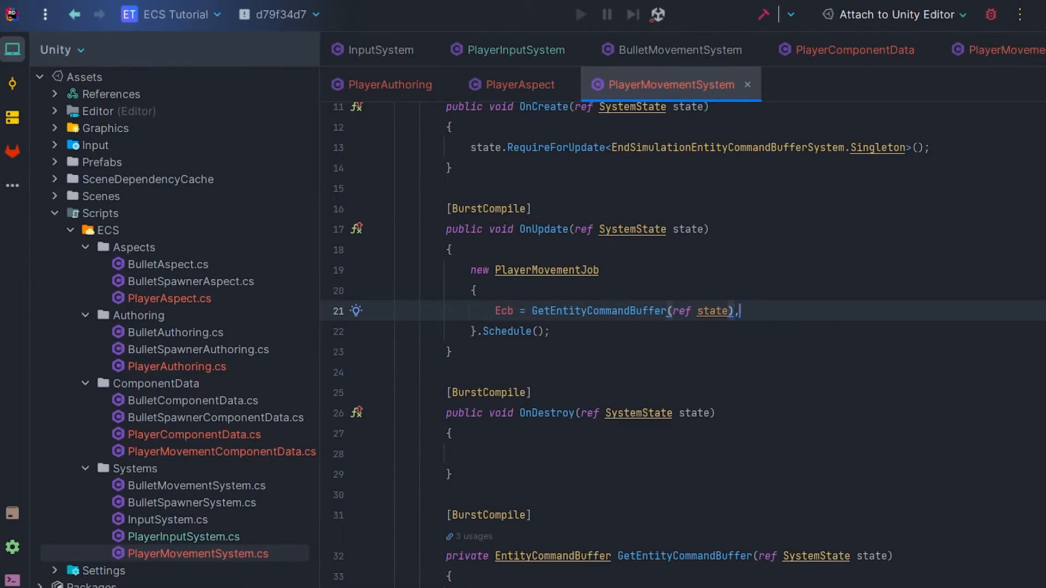
type("DeltaTime =")
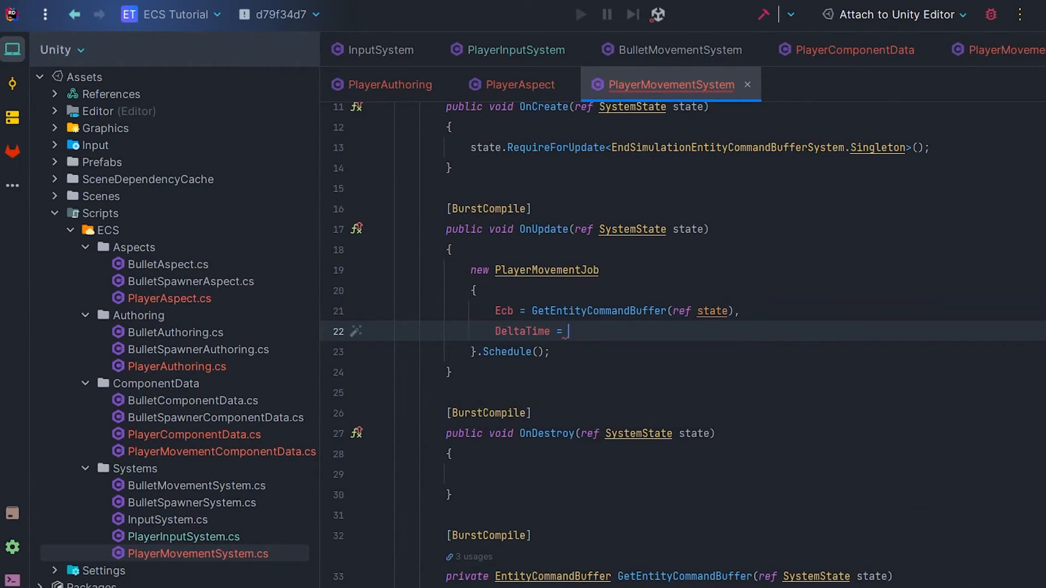
type("SystemAPI.")
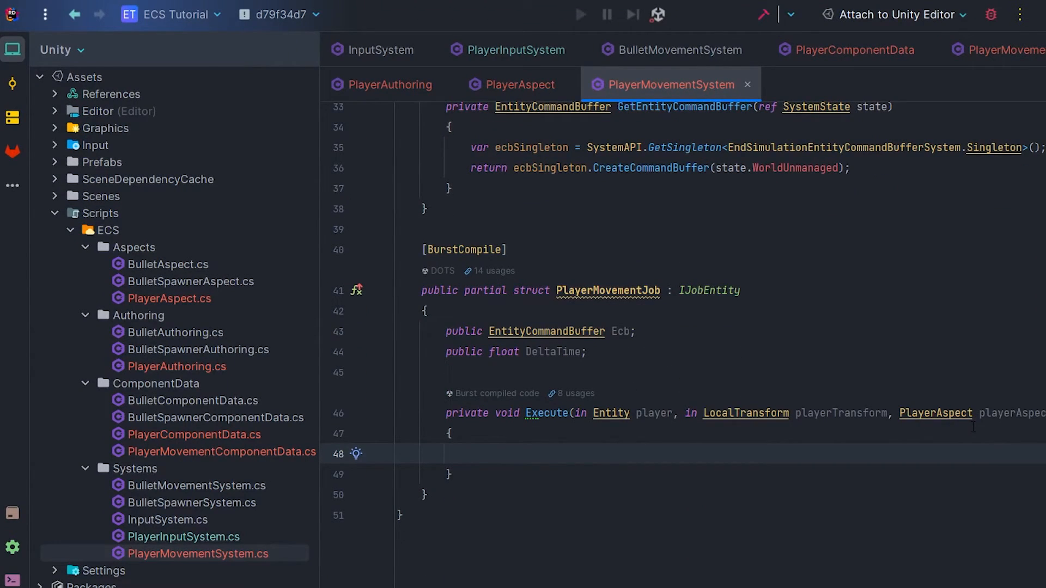
- Add an early return in Execute when the player's MovementDirection equals 0
type("if (playerAspect.MovementDirection")
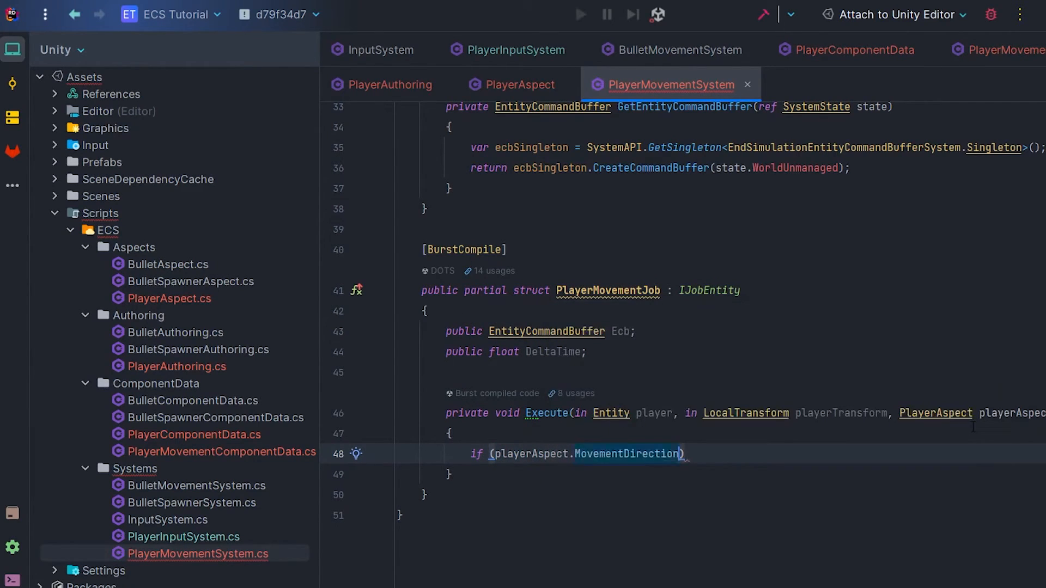
type("== 0")
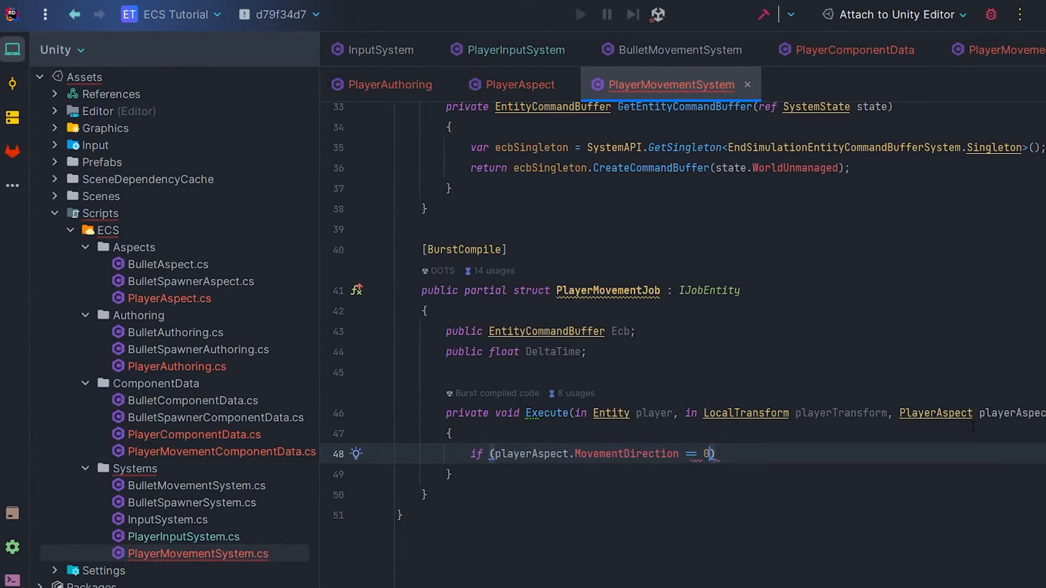
type("return;")
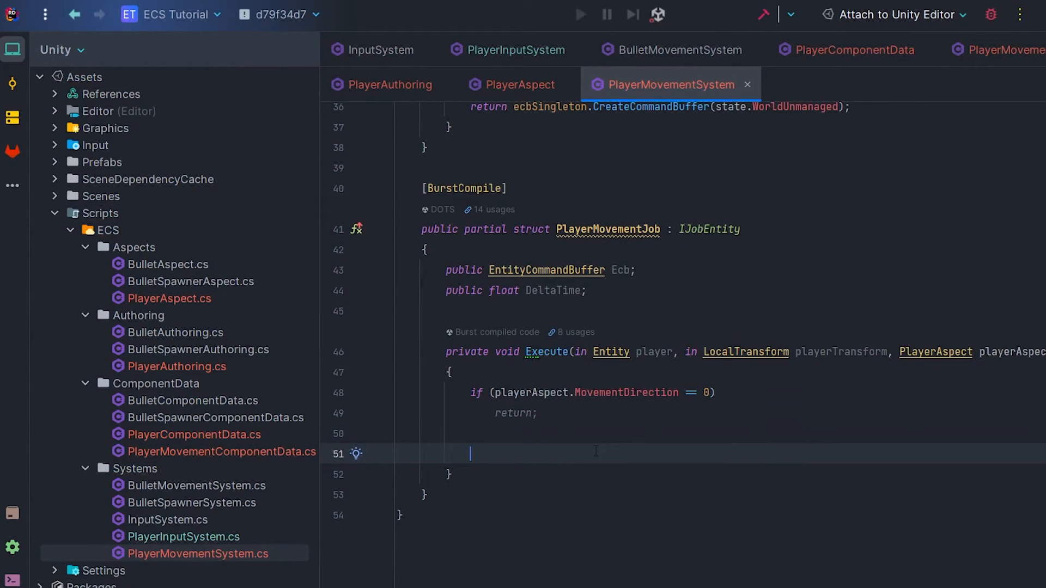
- Compute float3 newPosition from speed and DeltaTime, and a quaternion newRotation by direction sign
type("float3 new")
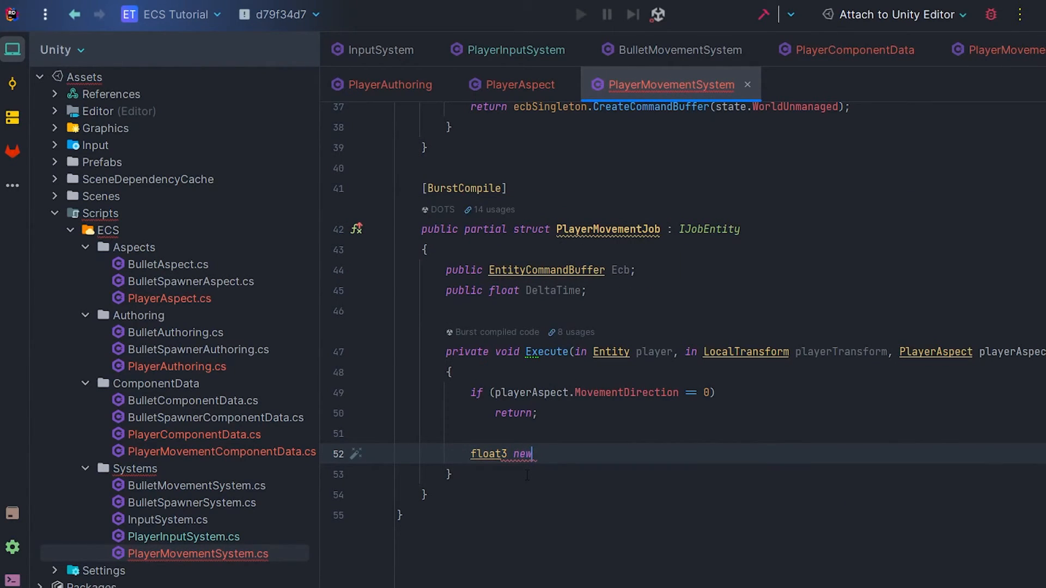
type("Position = playerTransform.Positio")
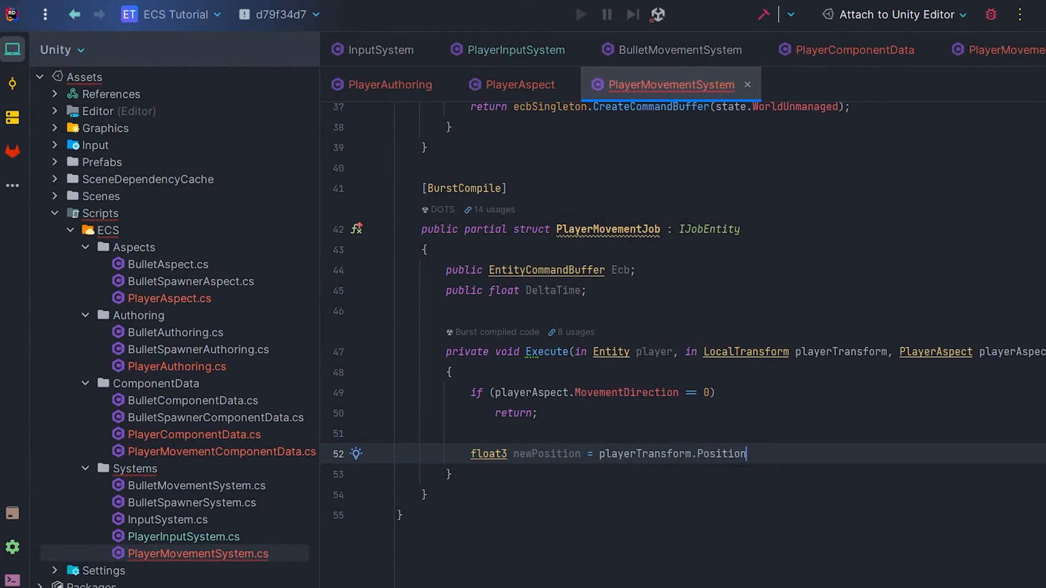
type("new")
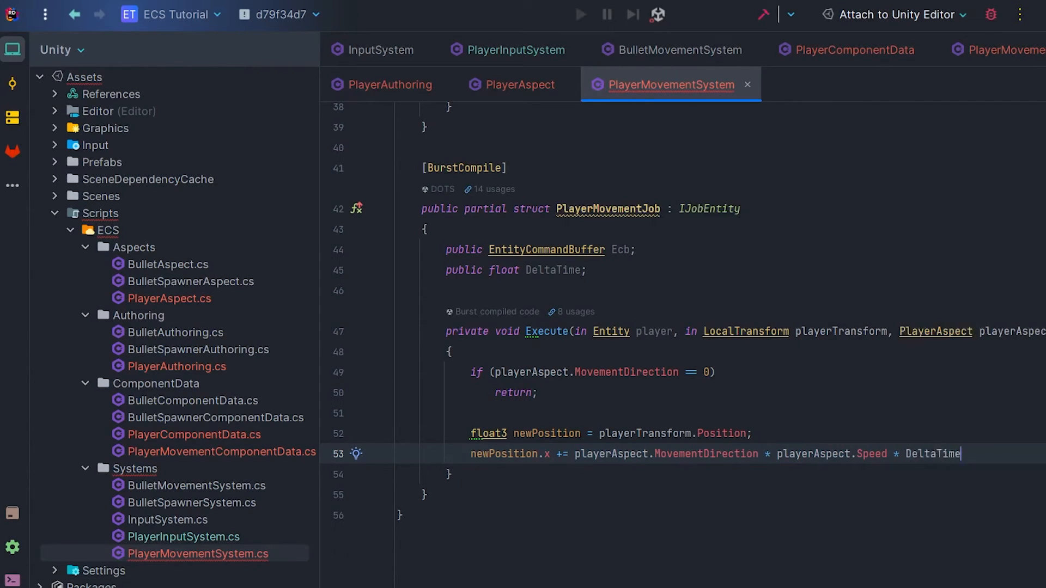
type("quaternion ne")
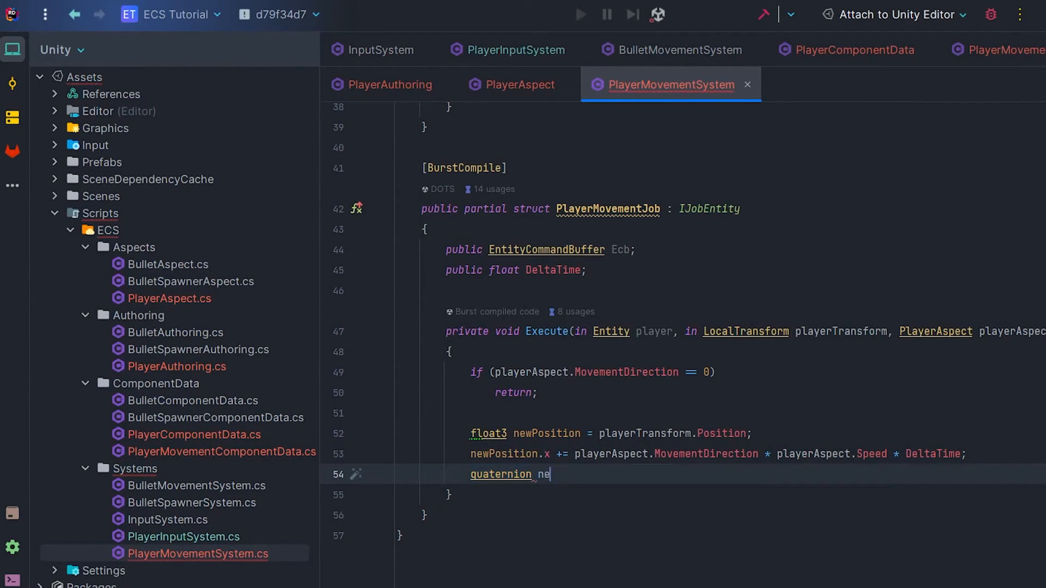
type("wRotation = playerAspect.MovementDirection > 0")
type(":")
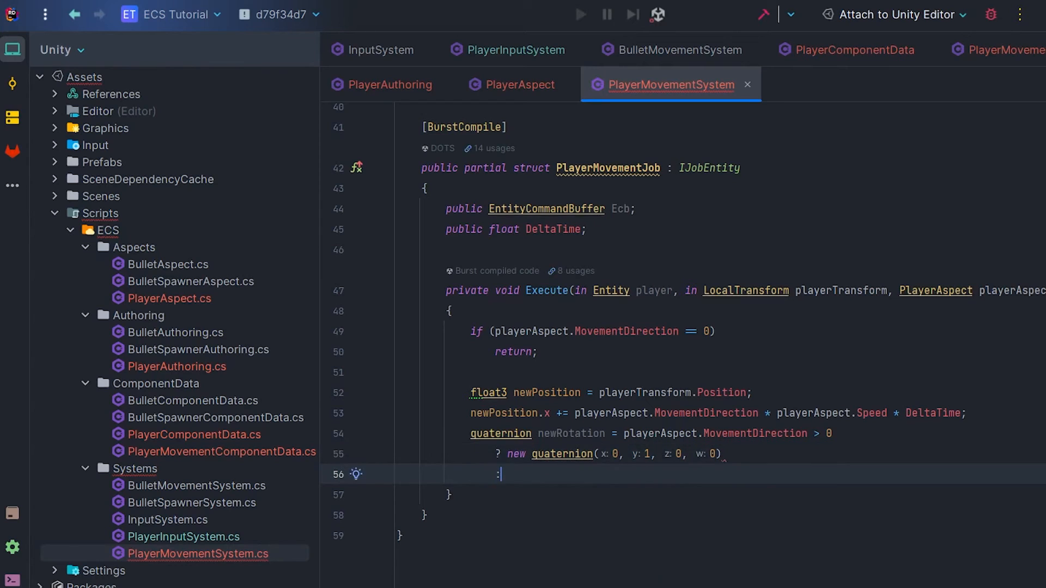
type("new quaternion()")
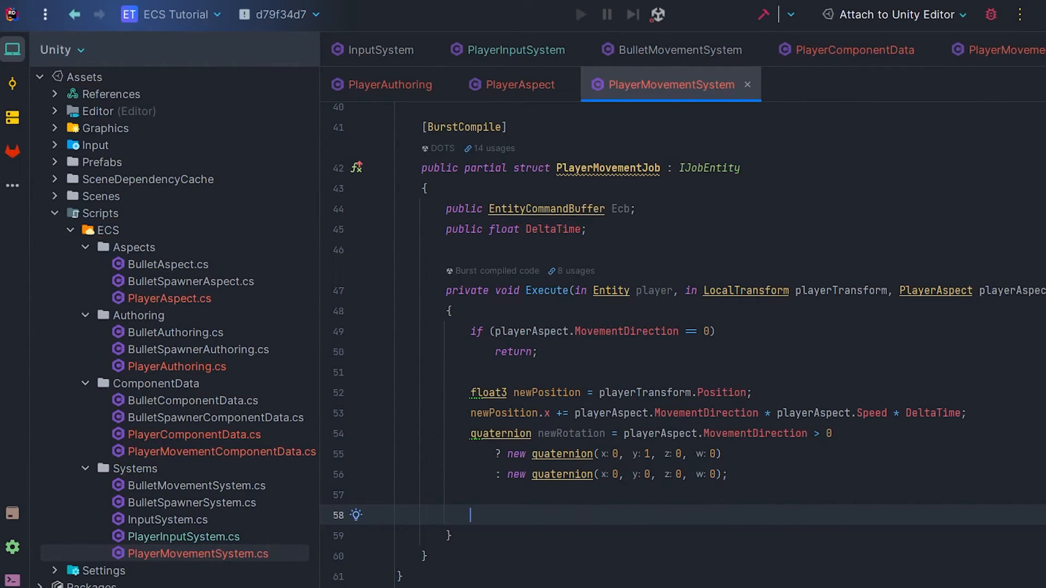
- Queue Ecb.SetComponent on player with LocalTransform using newPosition, newRotation and playerTransform.Scale
type("Ecb")
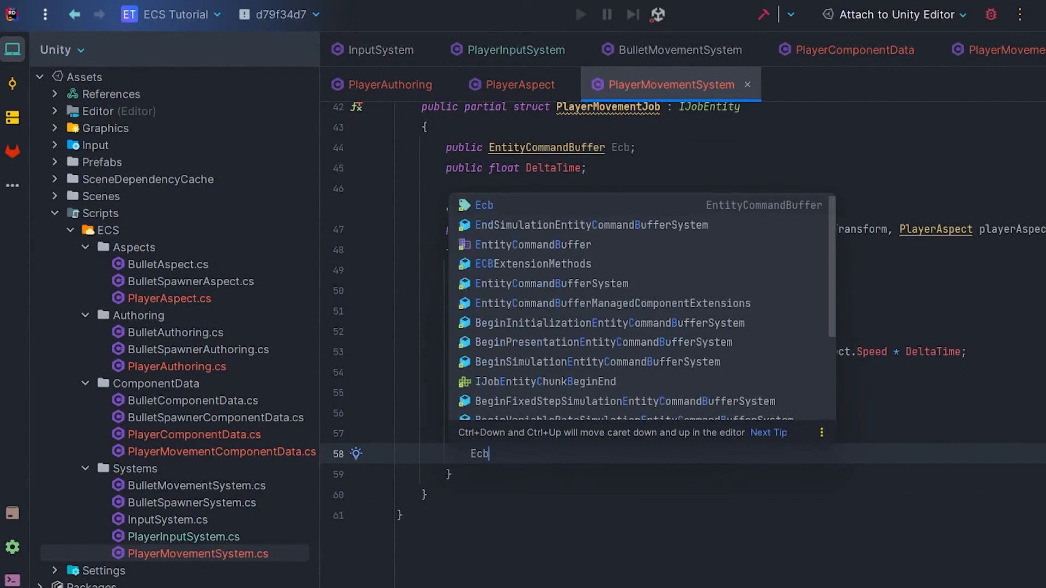
type(".SetComponent();")
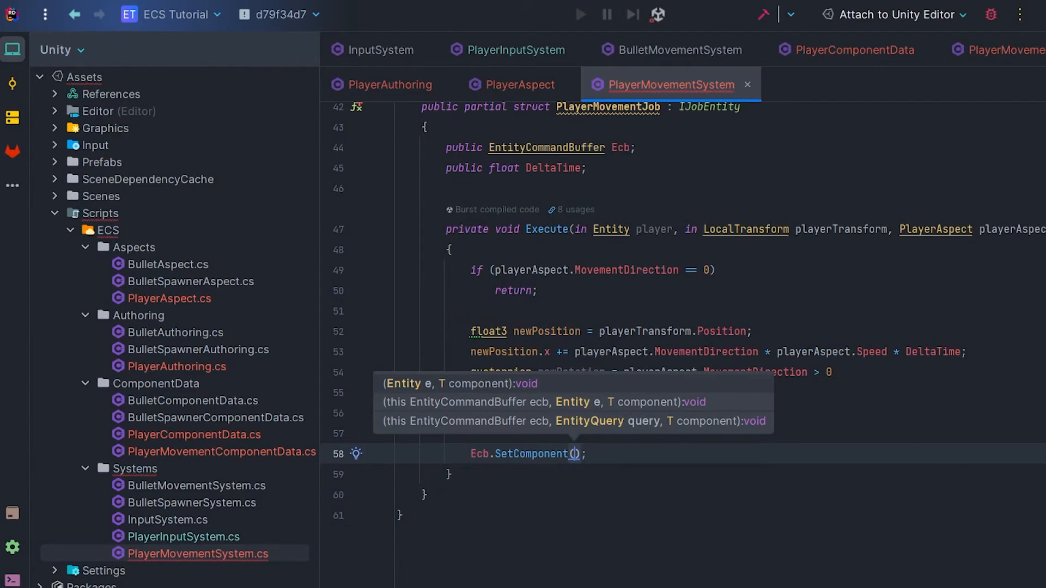
type("player,")
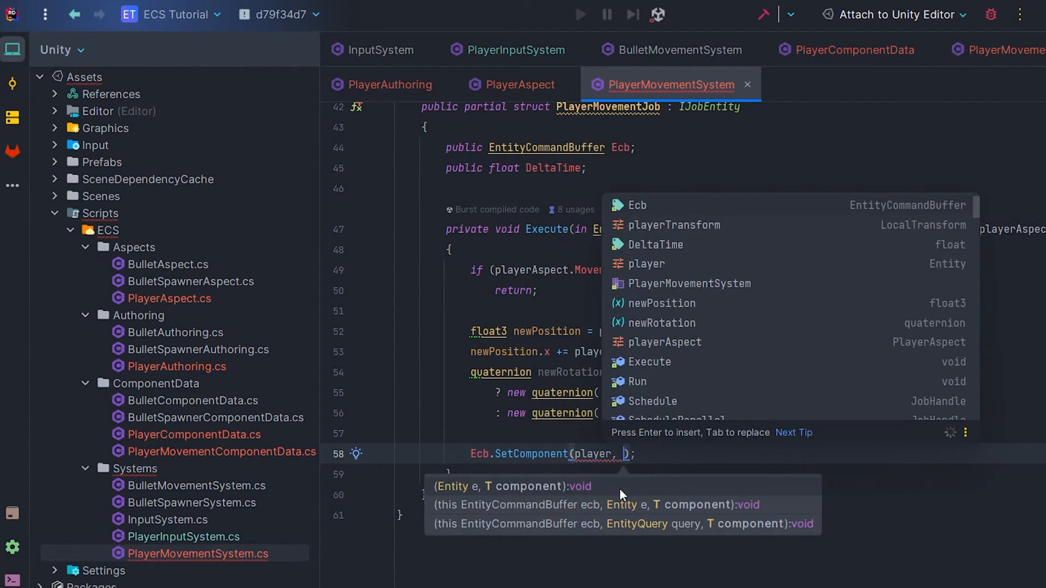
type("new LocalTransform()")
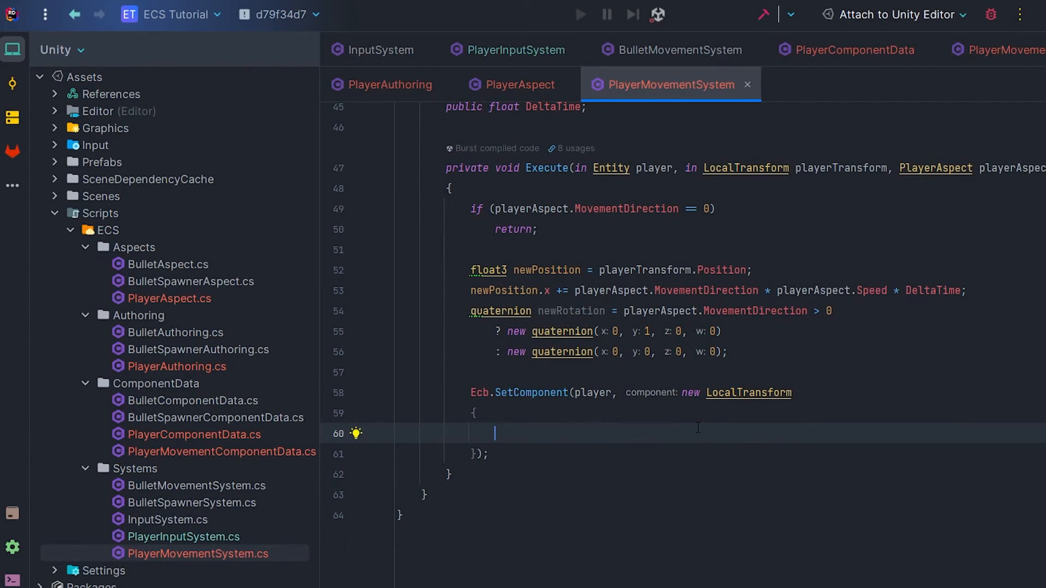
type("Position = new")
type("Scale =")
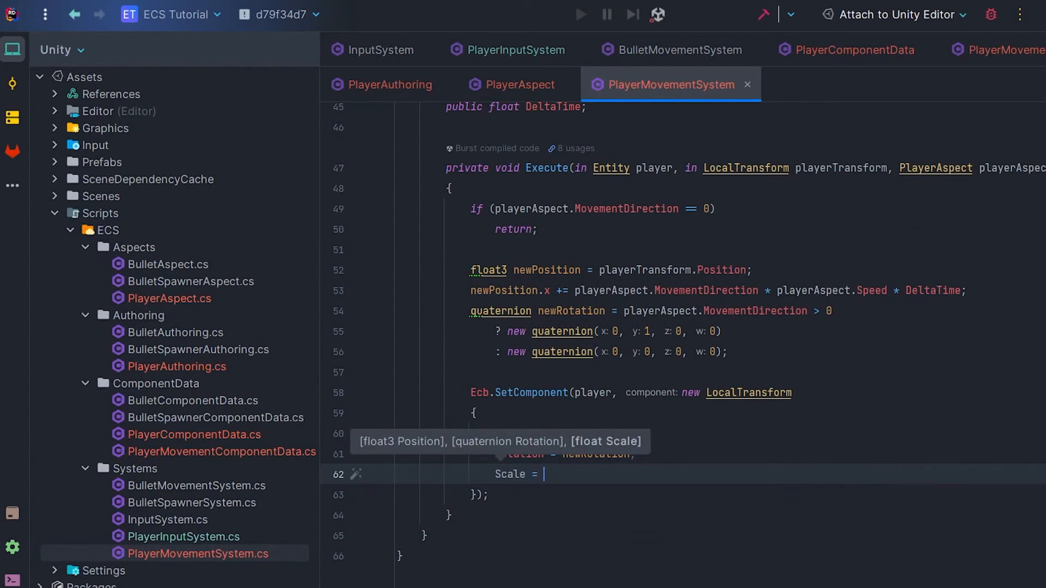
type("pla")
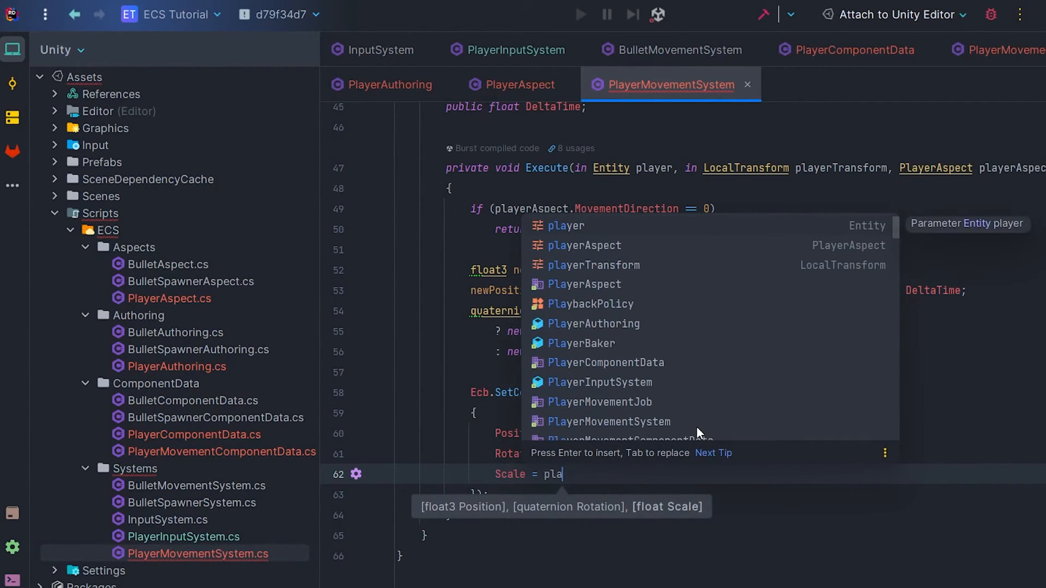
type("playerTransform.Scale")
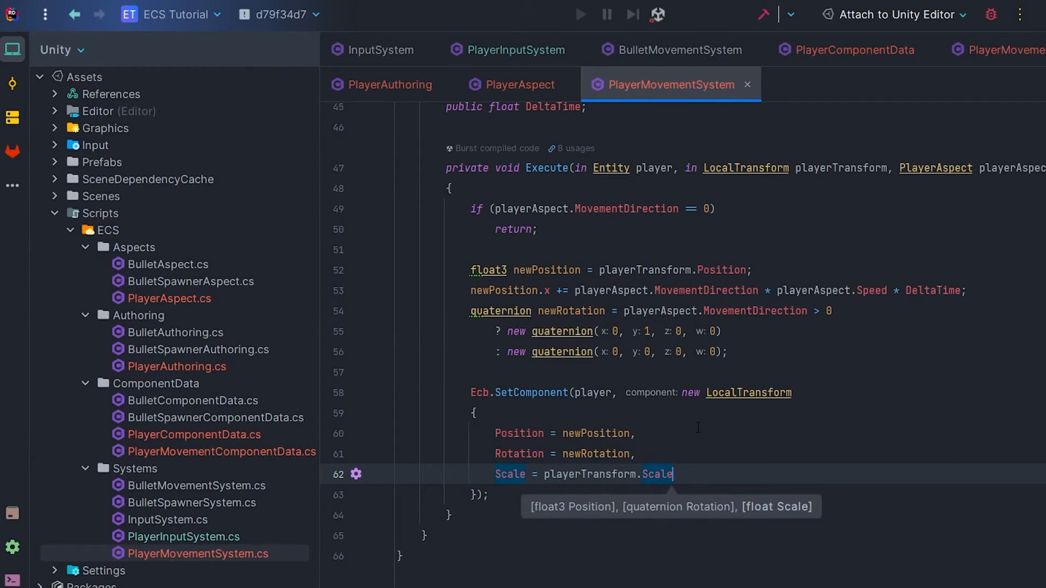
mouse_move(827, 461)
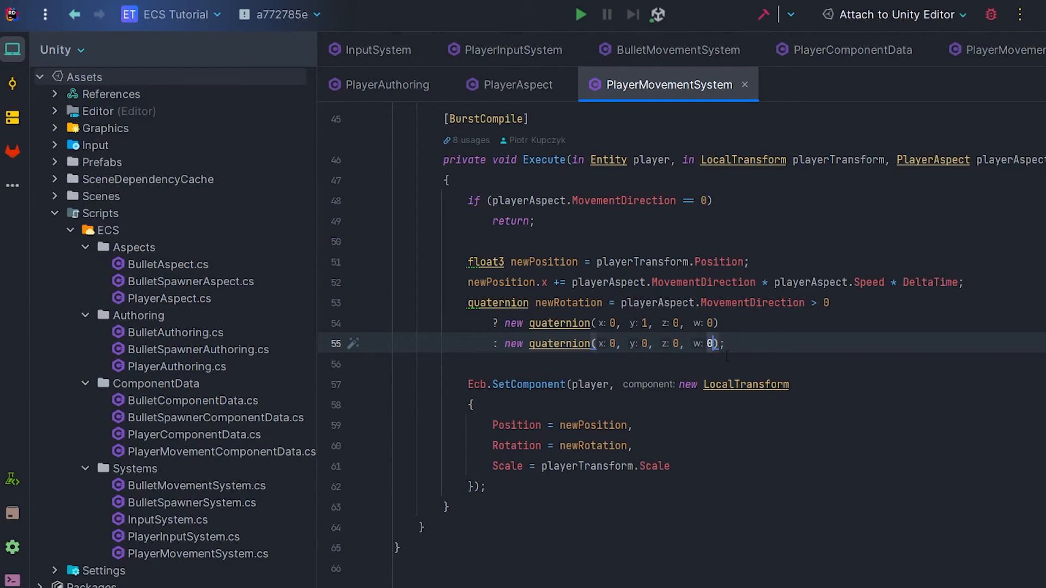
- Change the w argument of the second new quaternion from 0 to 1
type("1")
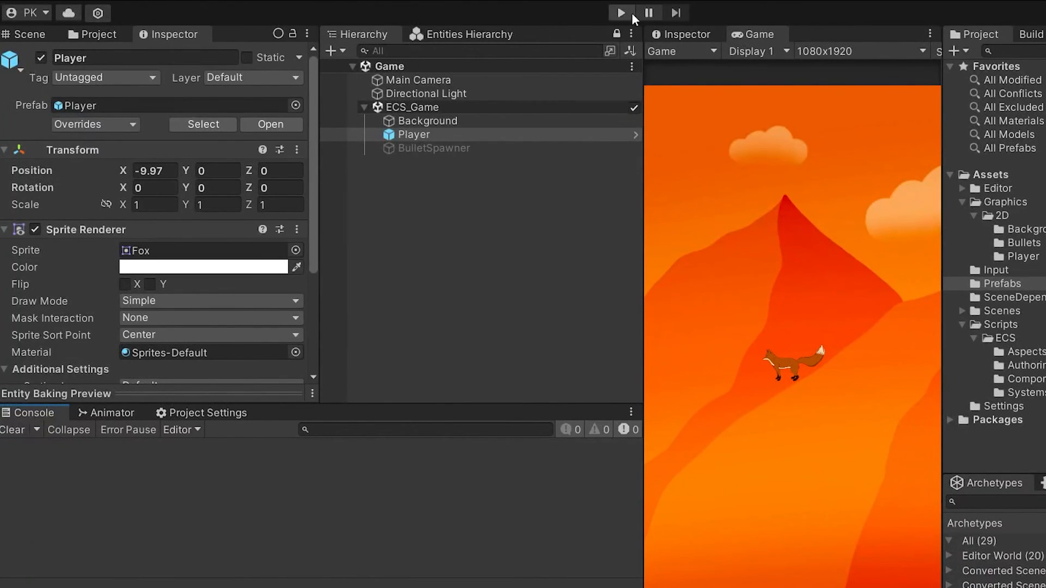
- Start play mode to test movement, then stop it, leaving GetSingleton errors logged
left_click(620, 12)
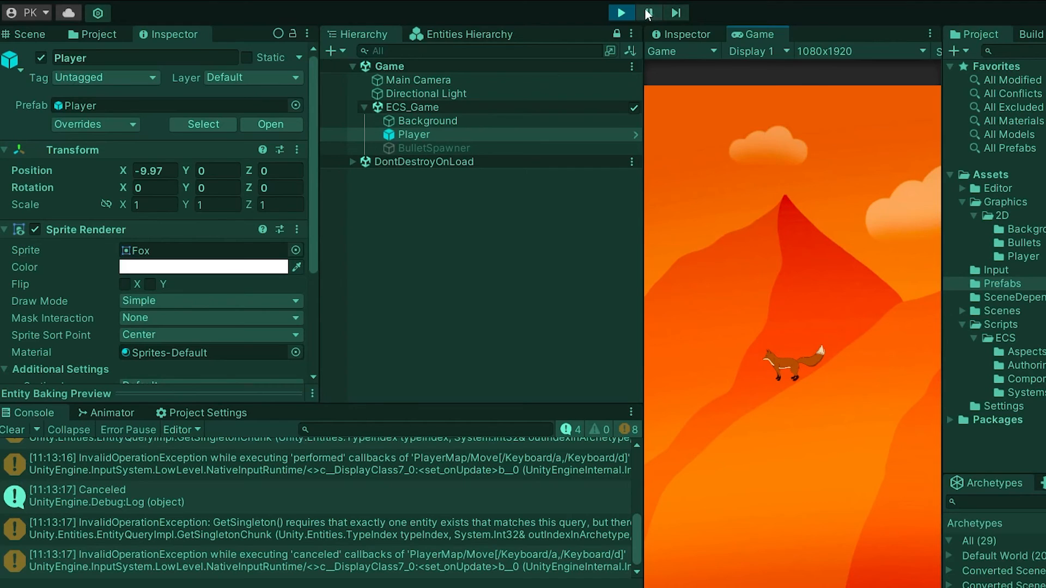
left_click(648, 12)
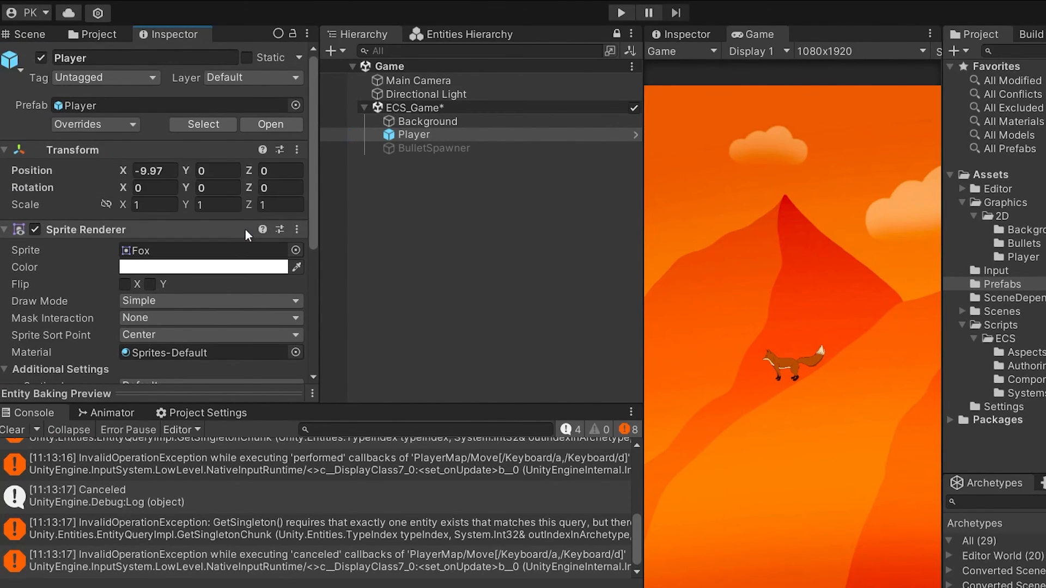
- Rerun play mode and send movement input in the Game view, then clear the Console and restart play
left_click(12, 430)
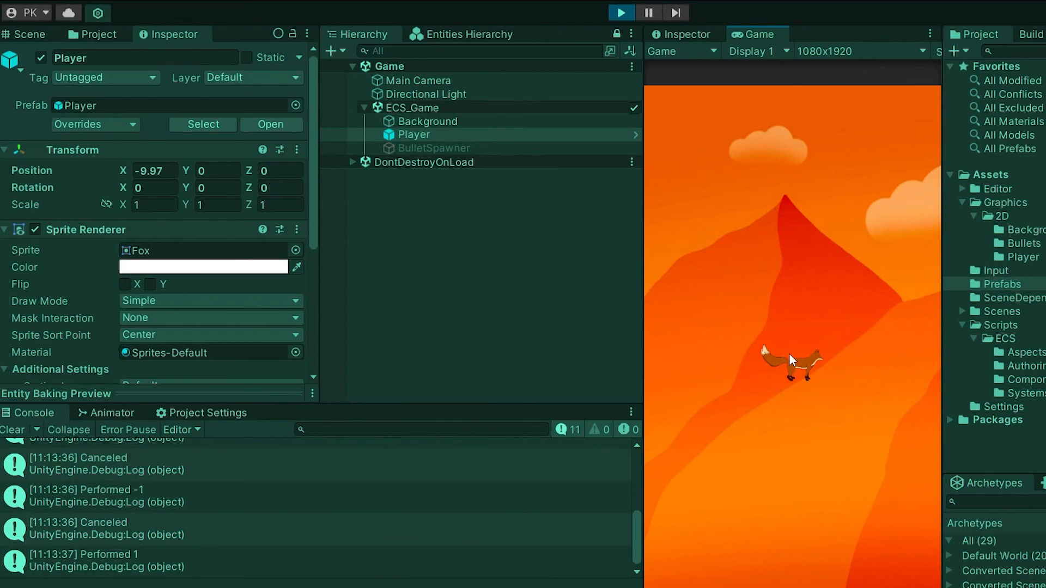
left_click(675, 12)
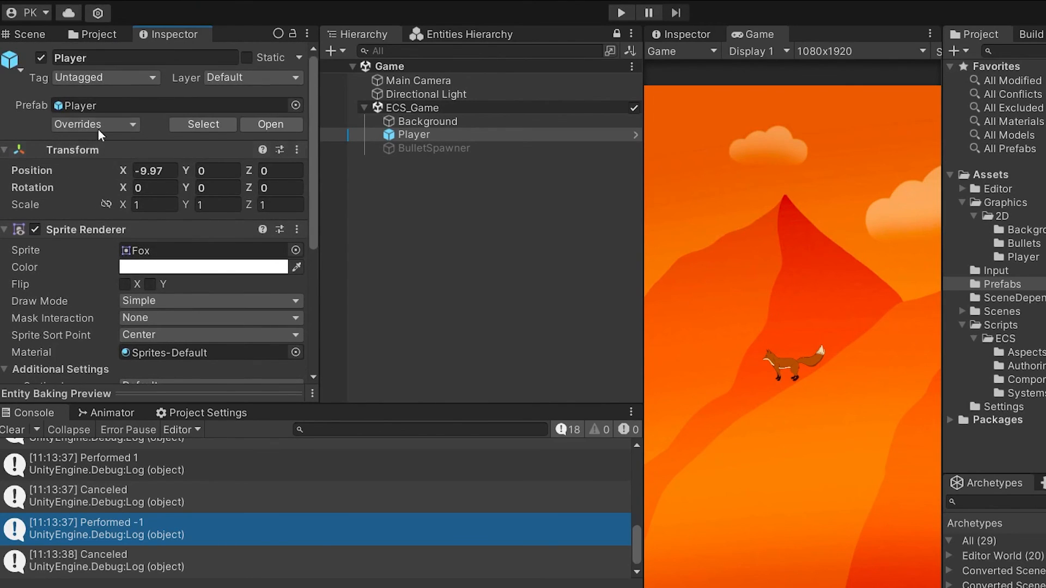
left_click(12, 430)
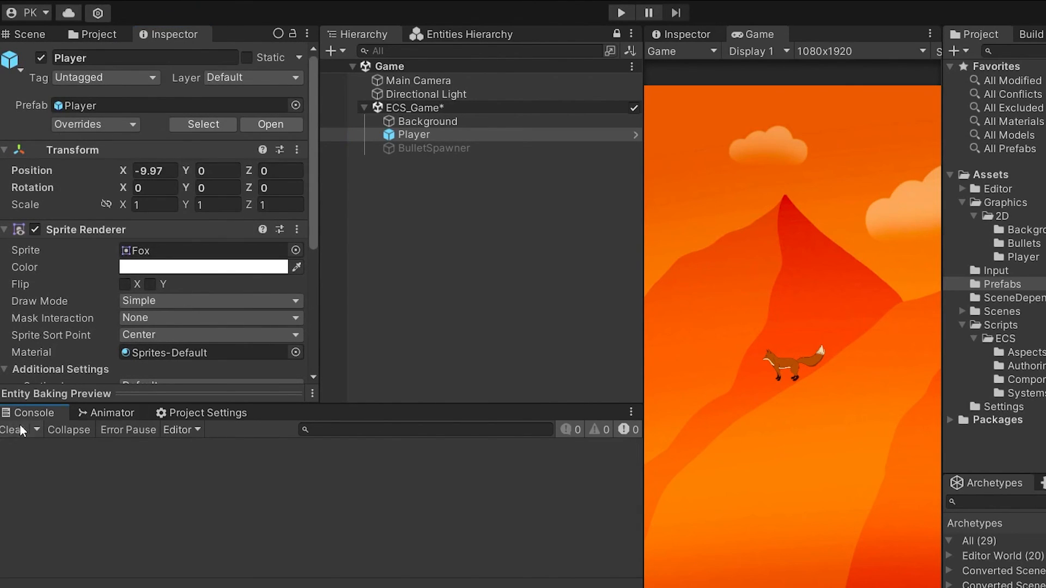
left_click(620, 12)
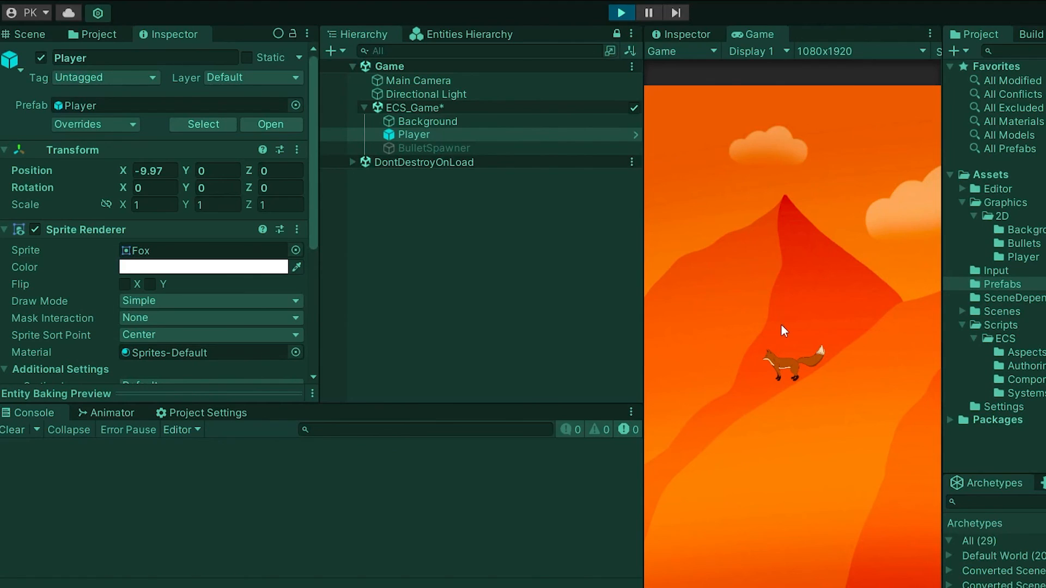